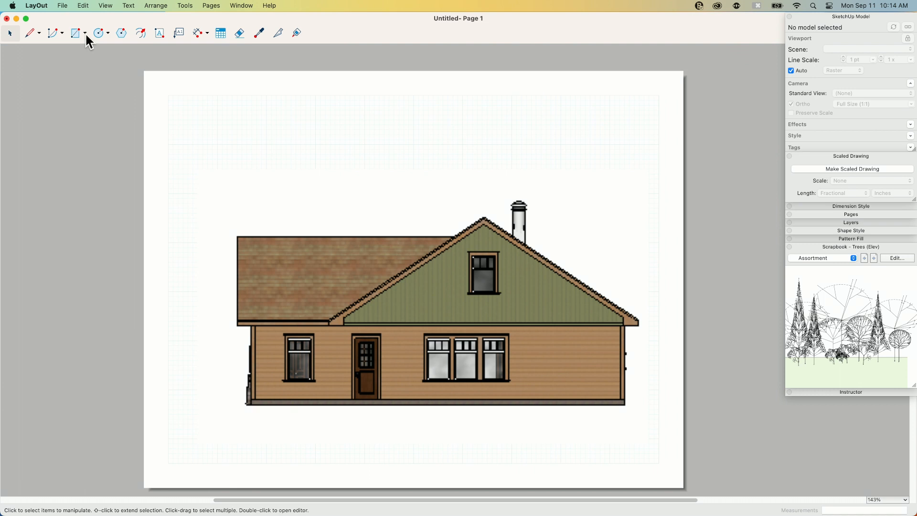
pyautogui.moveTo(89, 46)
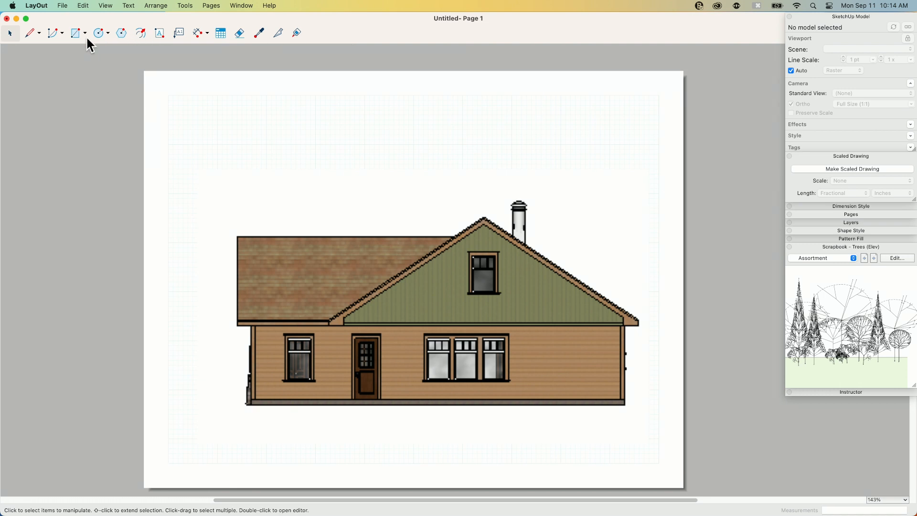
pyautogui.moveTo(104, 46)
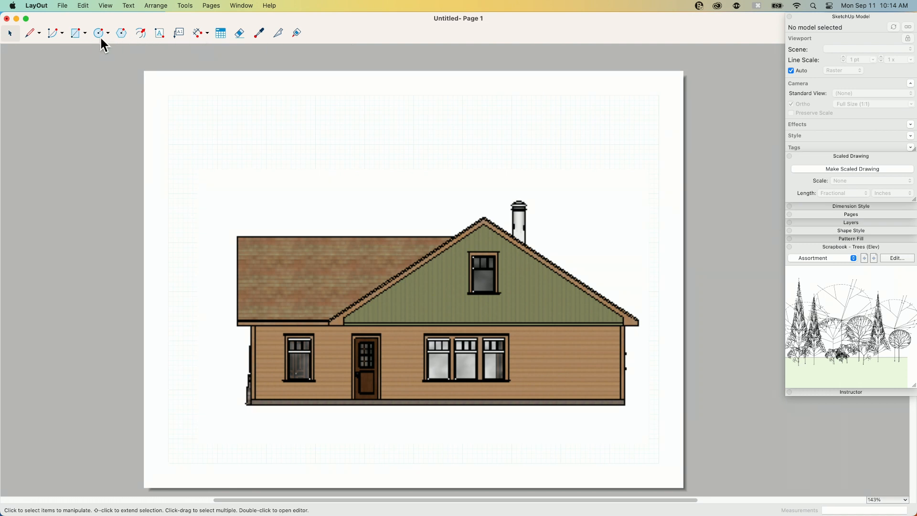
pyautogui.moveTo(199, 47)
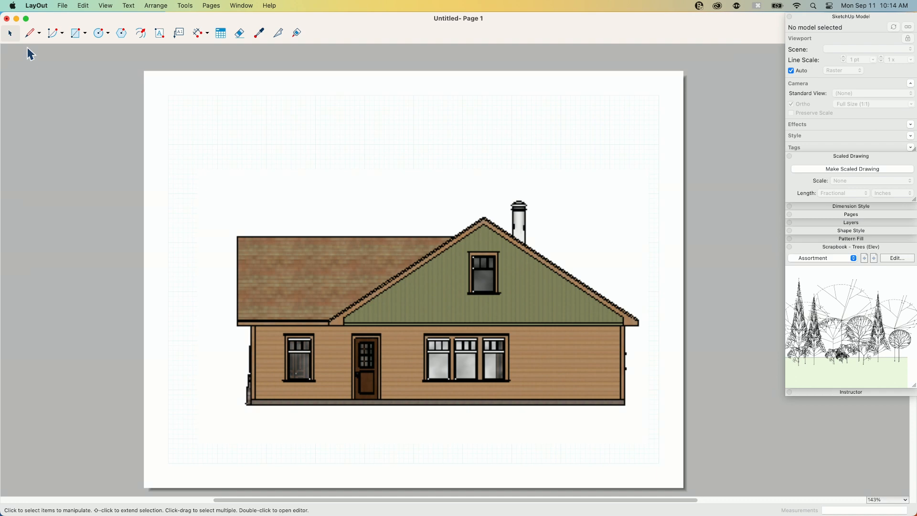
pyautogui.moveTo(361, 43)
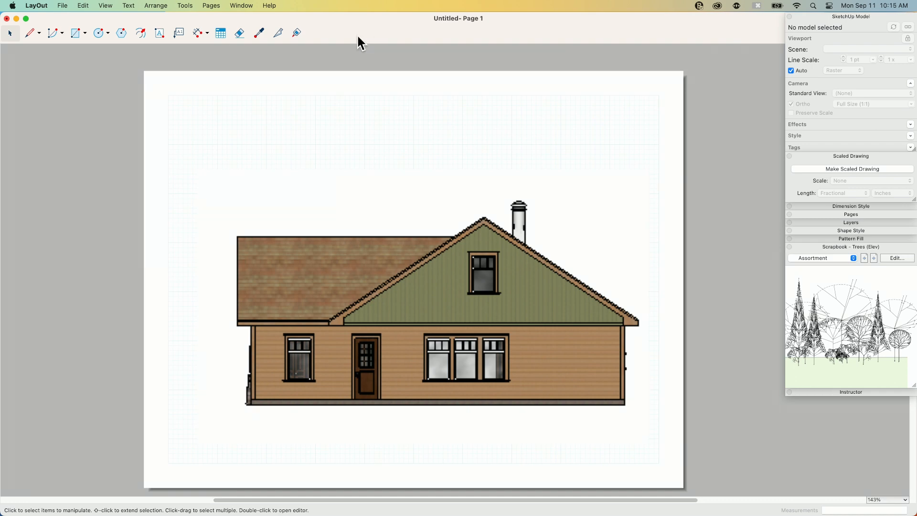
pyautogui.moveTo(246, 67)
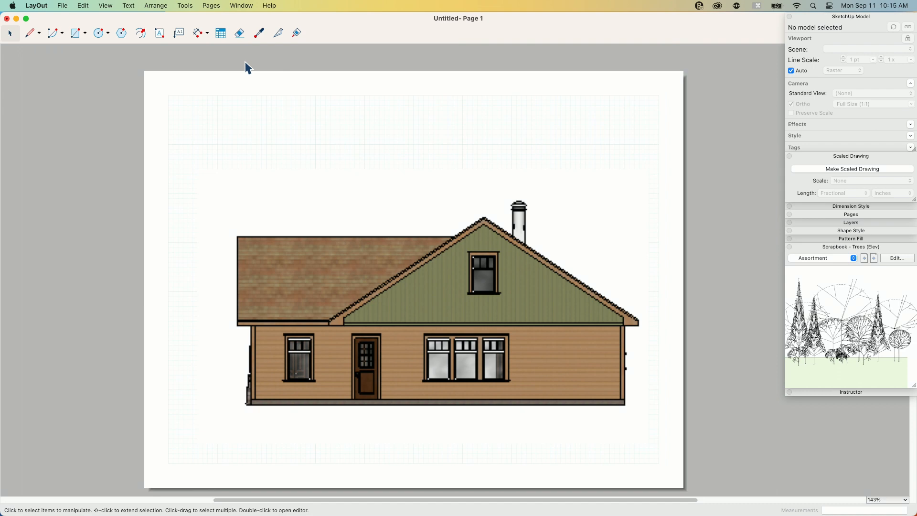
pyautogui.moveTo(155, 75)
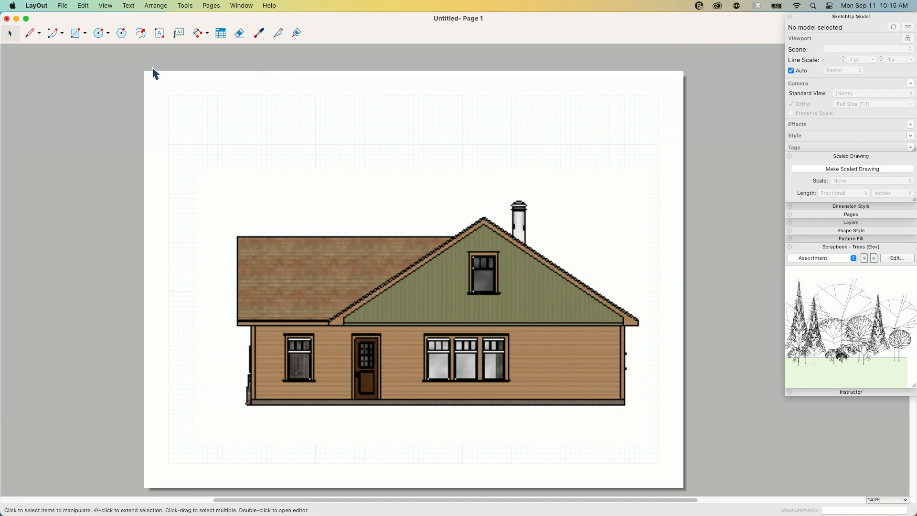
pyautogui.moveTo(590, 240)
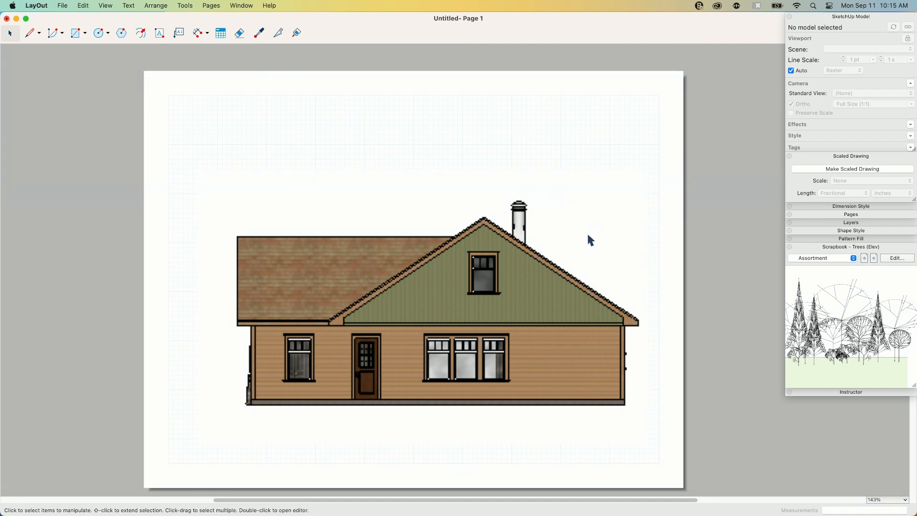
pyautogui.moveTo(335, 210)
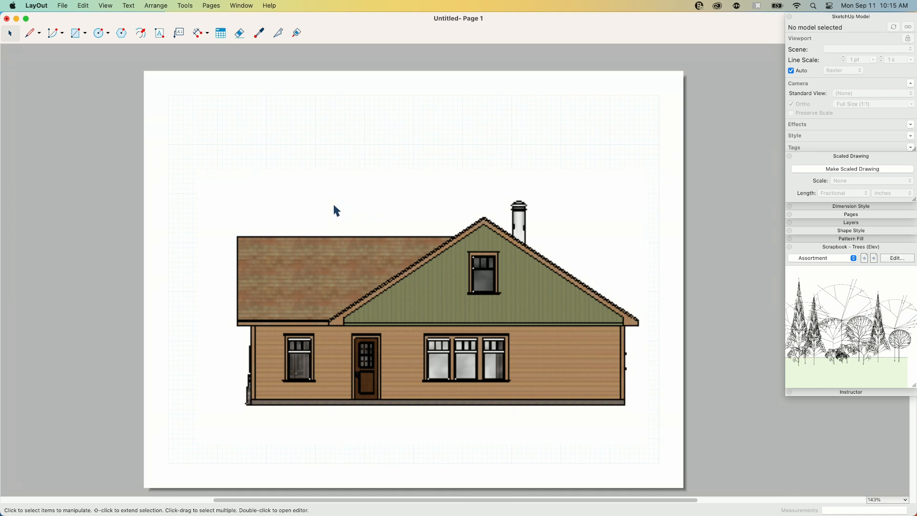
pyautogui.moveTo(66, 90)
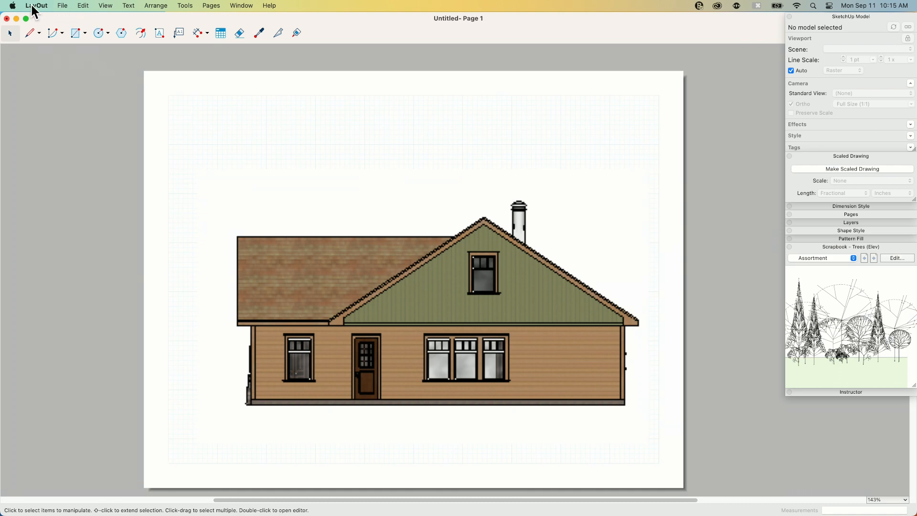
# Bring up Document Setup's Rendering page, moved clear of the house, showing viewport edit resolution choices.
pyautogui.click(82, 6)
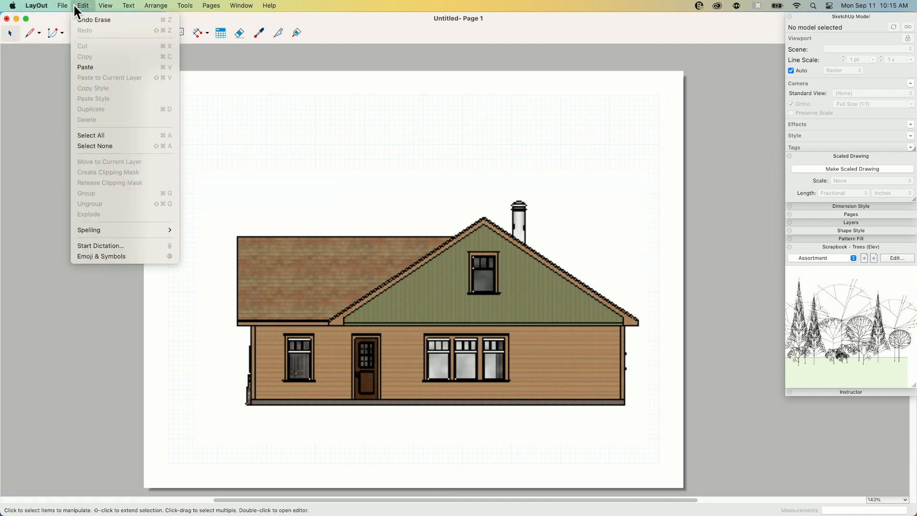
pyautogui.click(62, 6)
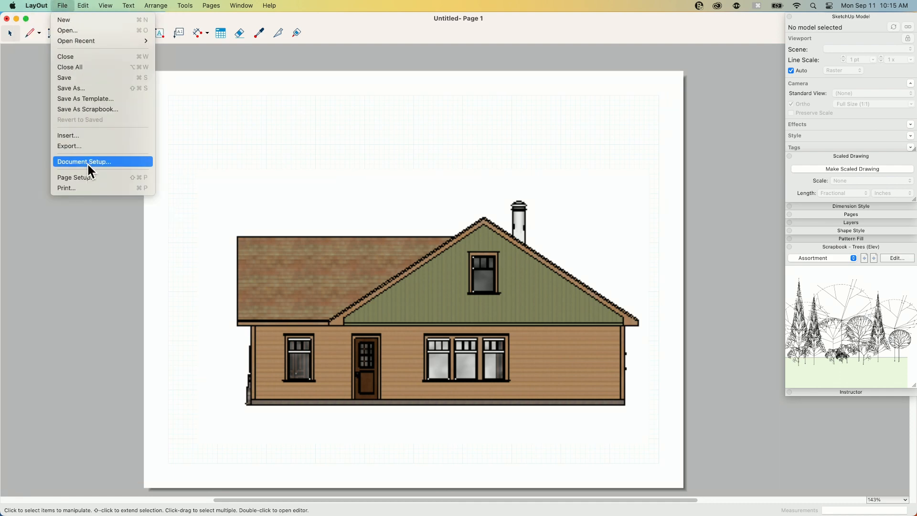
pyautogui.click(83, 161)
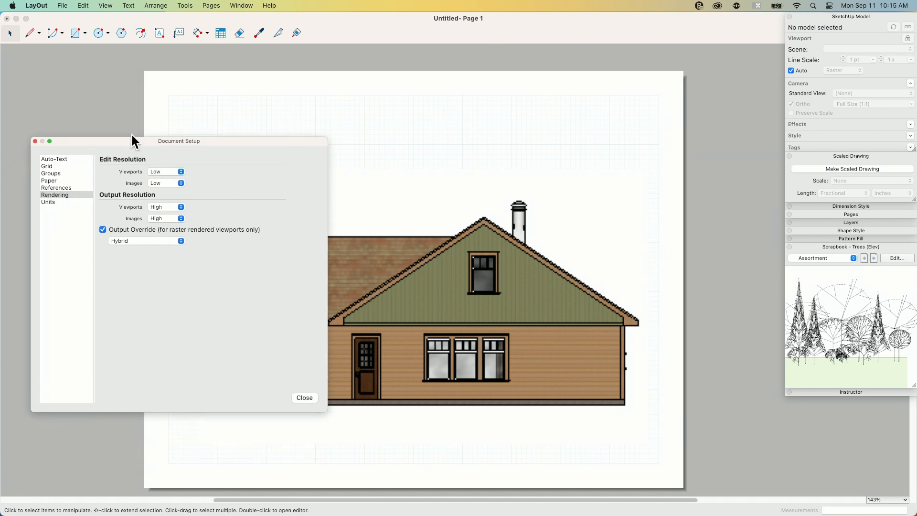
pyautogui.moveTo(134, 140); pyautogui.dragTo(104, 47)
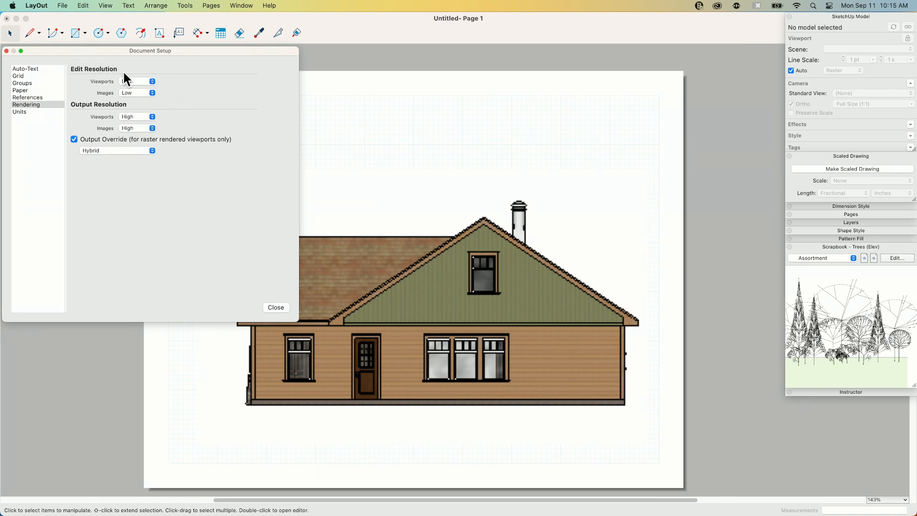
pyautogui.click(137, 81)
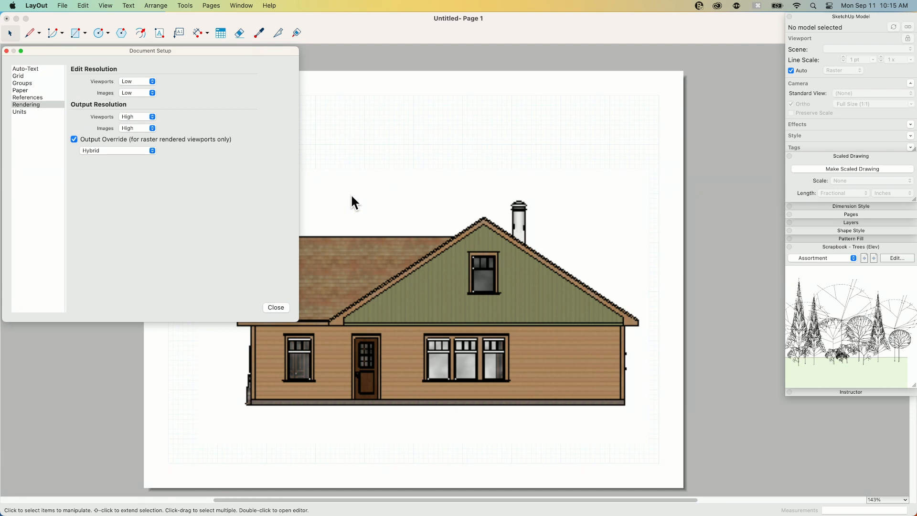
pyautogui.moveTo(456, 262)
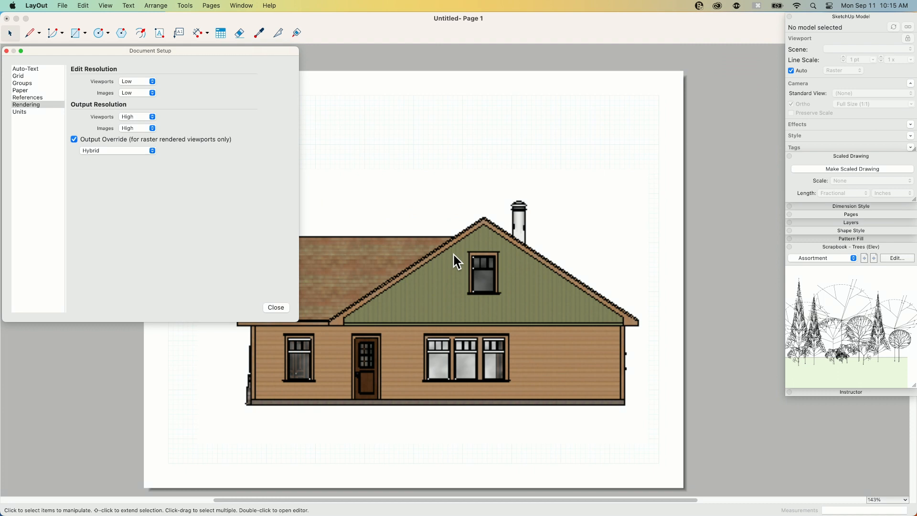
pyautogui.moveTo(135, 108)
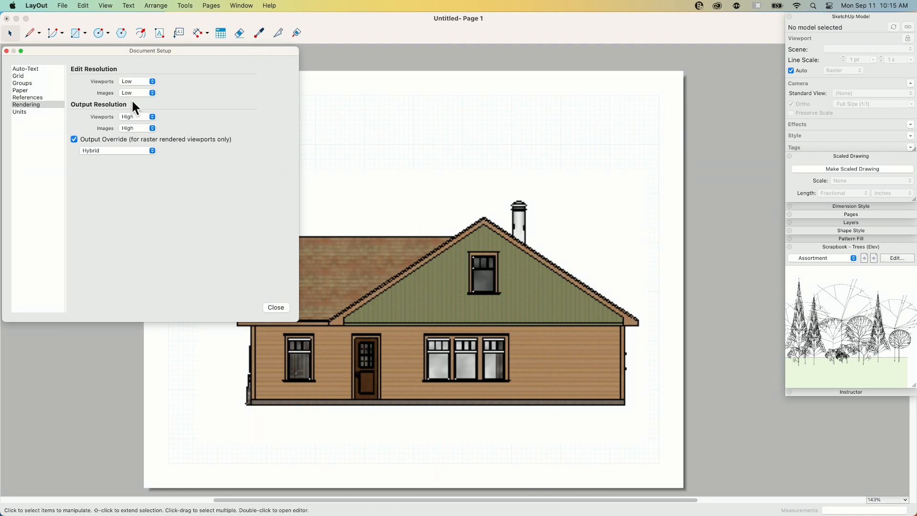
pyautogui.moveTo(446, 139)
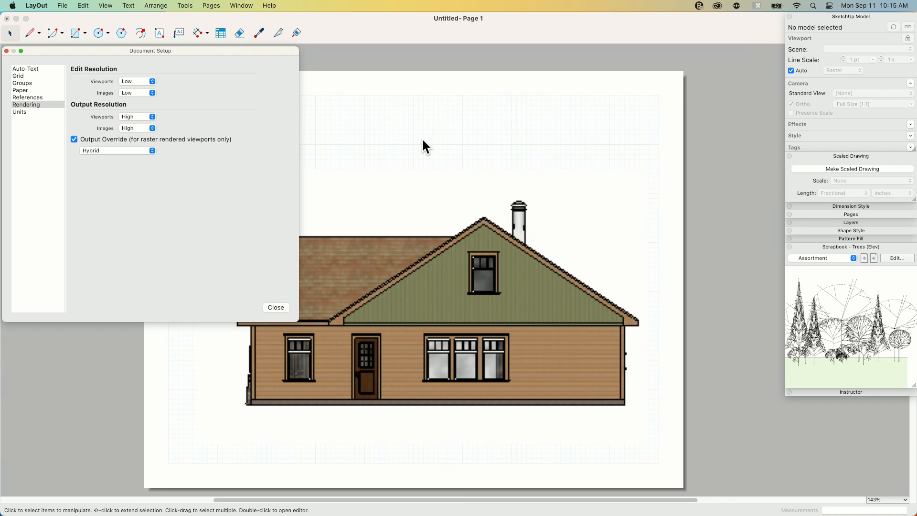
pyautogui.moveTo(131, 86)
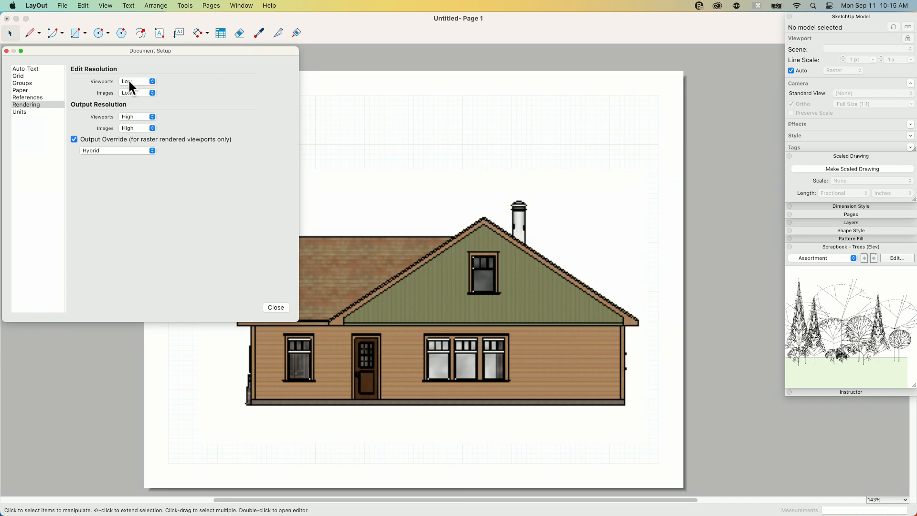
# Try viewport edit resolution at Medium and High, then return it to Low.
pyautogui.click(136, 80)
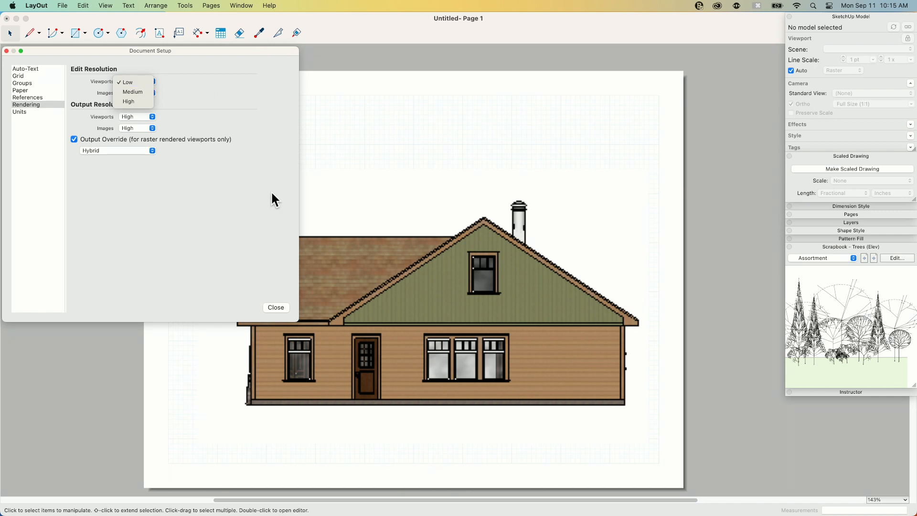
pyautogui.moveTo(73, 79)
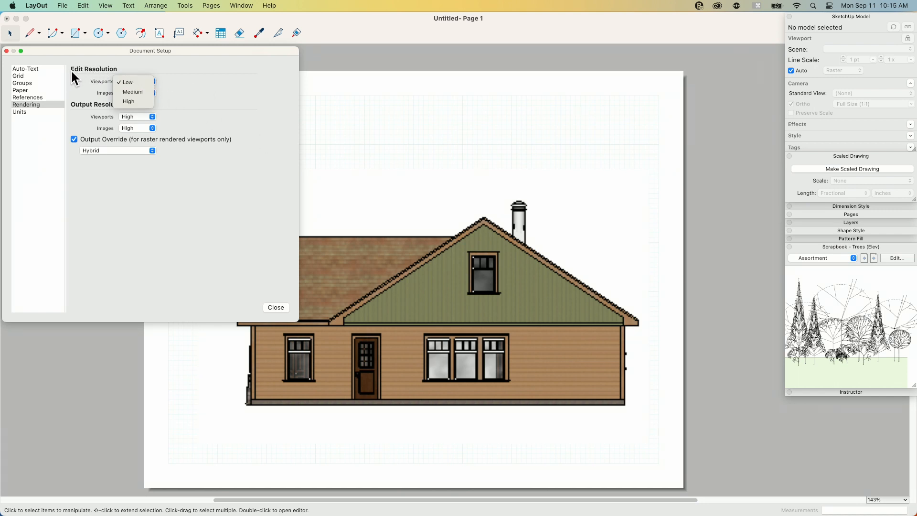
pyautogui.moveTo(460, 252)
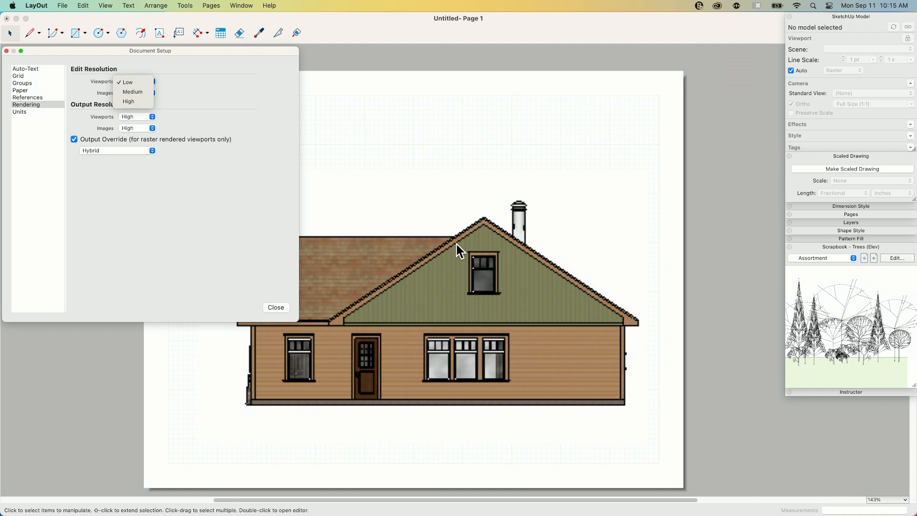
pyautogui.moveTo(458, 240)
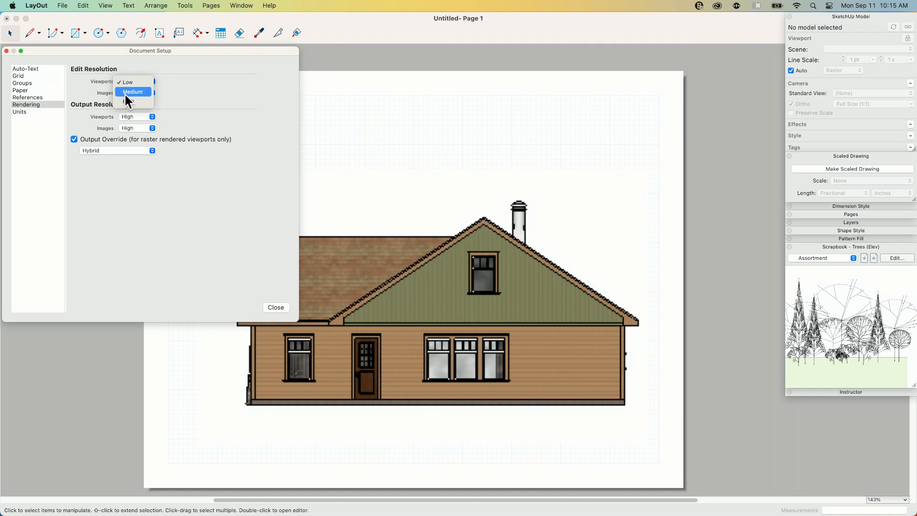
pyautogui.click(133, 92)
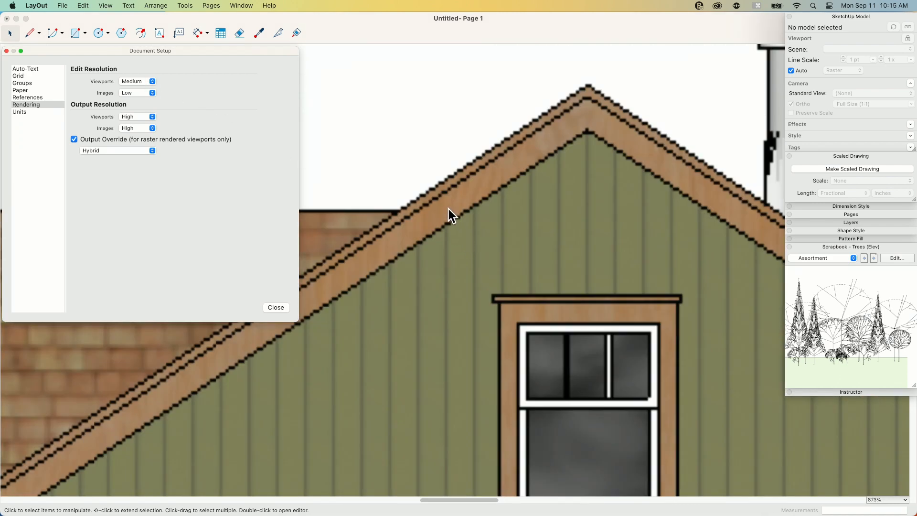
pyautogui.click(137, 80)
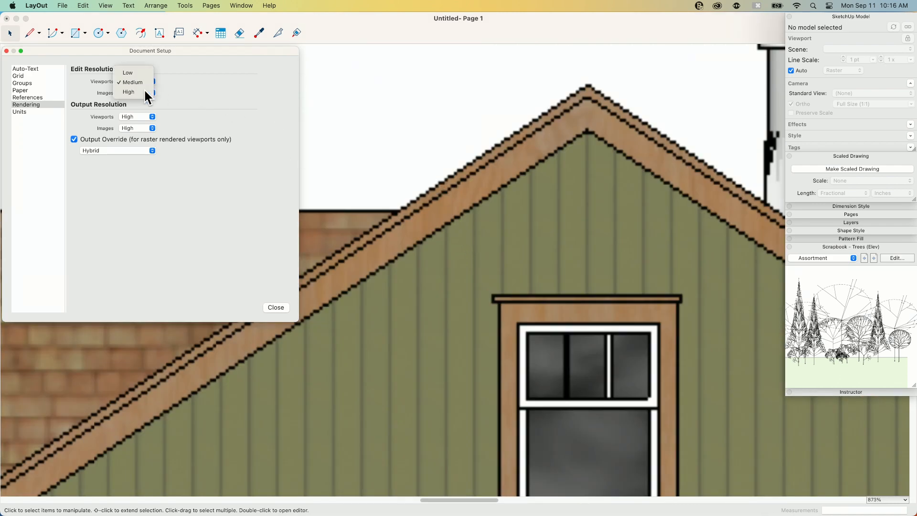
pyautogui.click(127, 71)
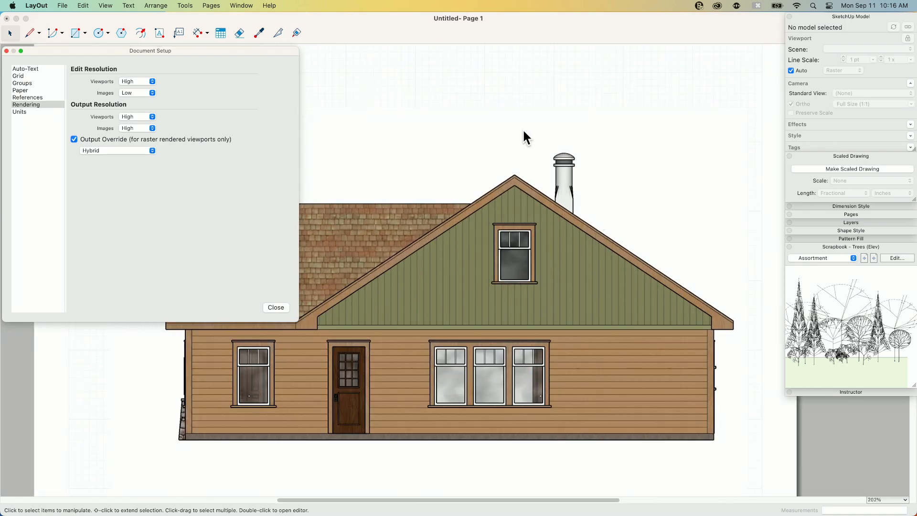
pyautogui.moveTo(524, 286)
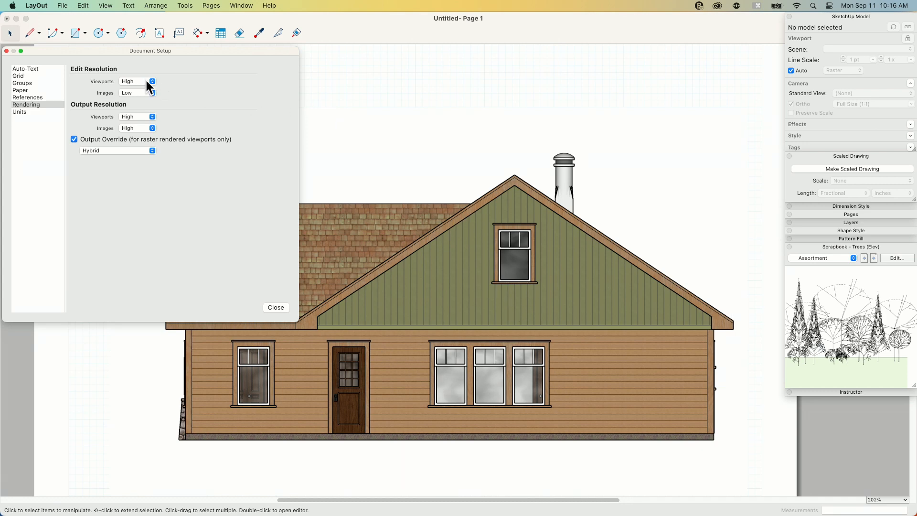
pyautogui.moveTo(561, 243)
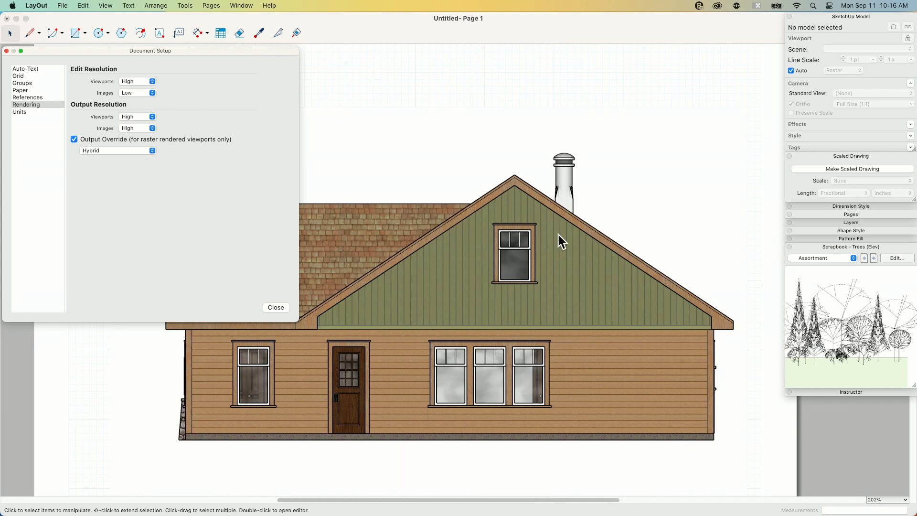
pyautogui.click(137, 80)
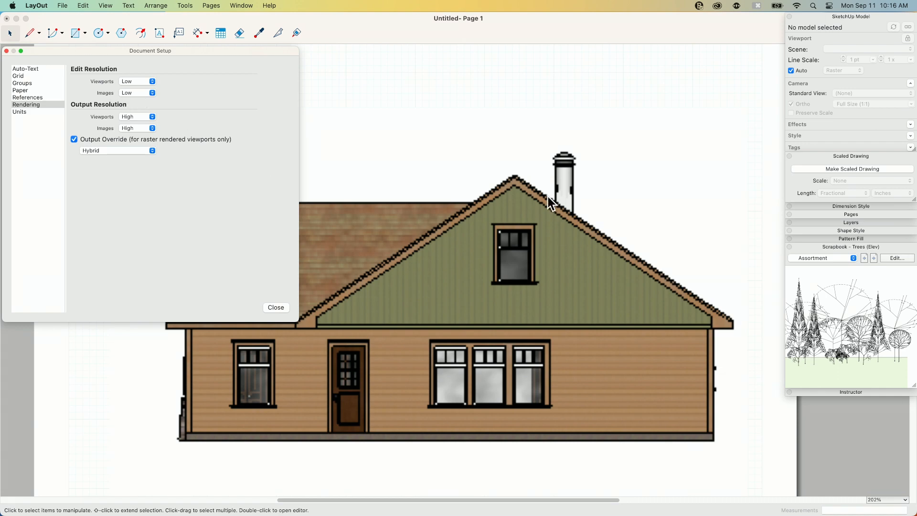
pyautogui.moveTo(457, 217)
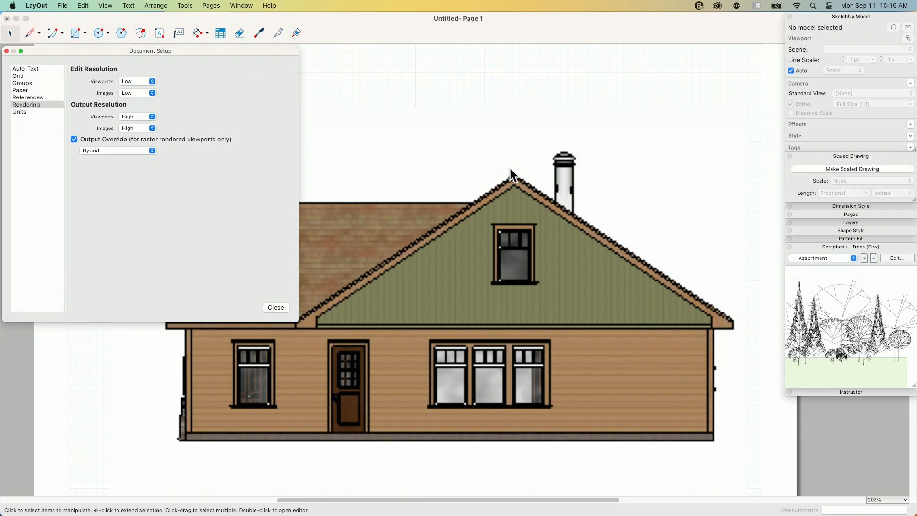
pyautogui.moveTo(439, 222)
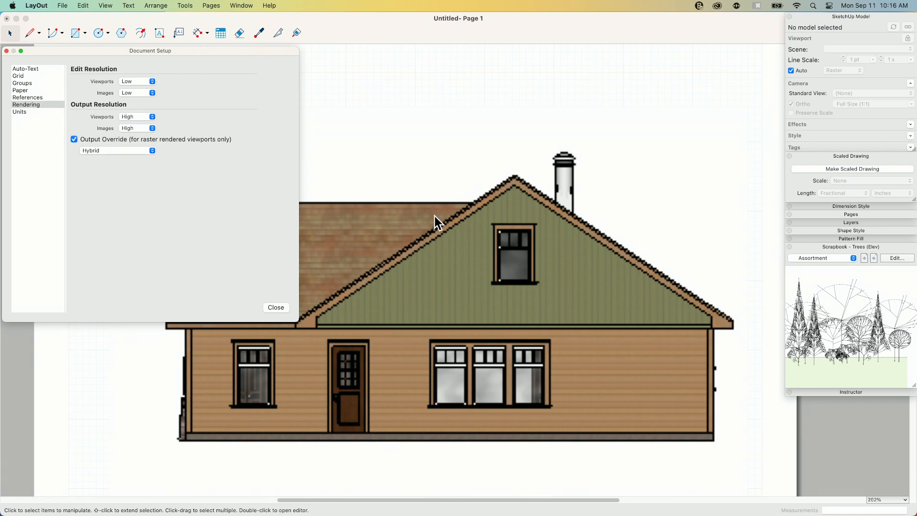
pyautogui.moveTo(351, 292)
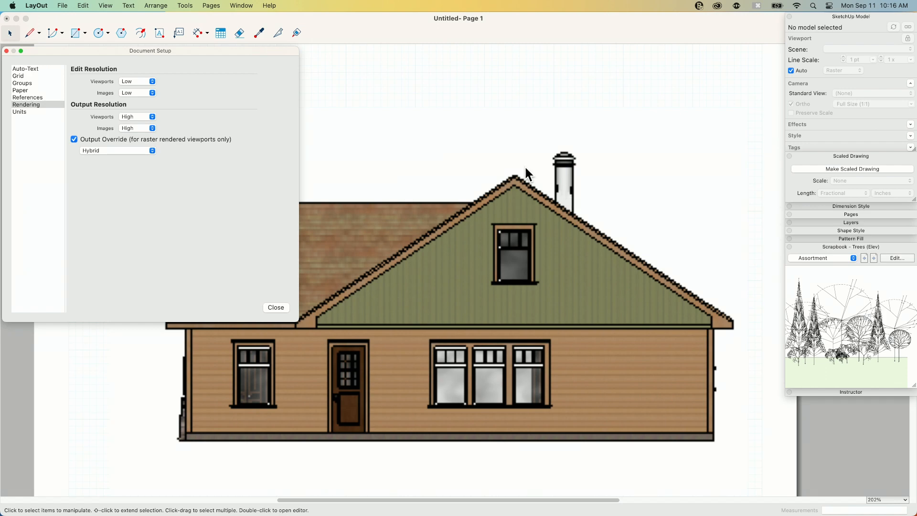
pyautogui.moveTo(548, 245)
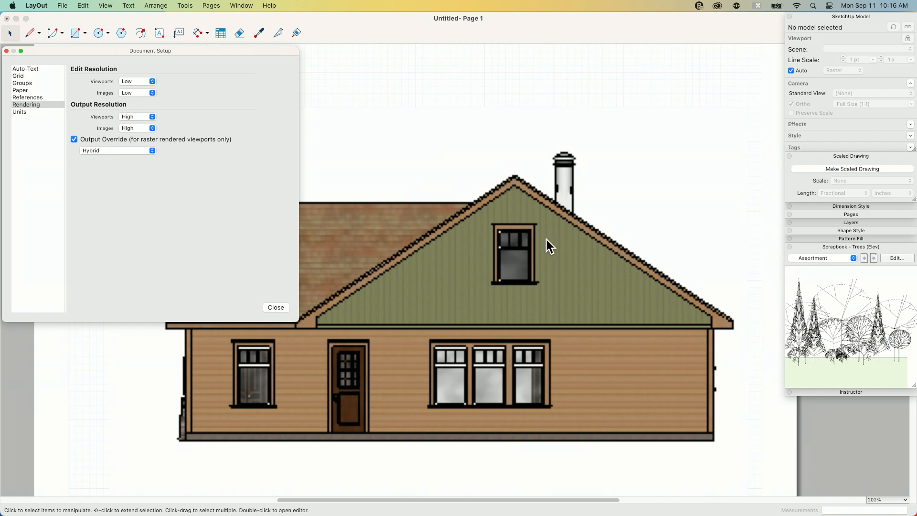
pyautogui.moveTo(405, 328)
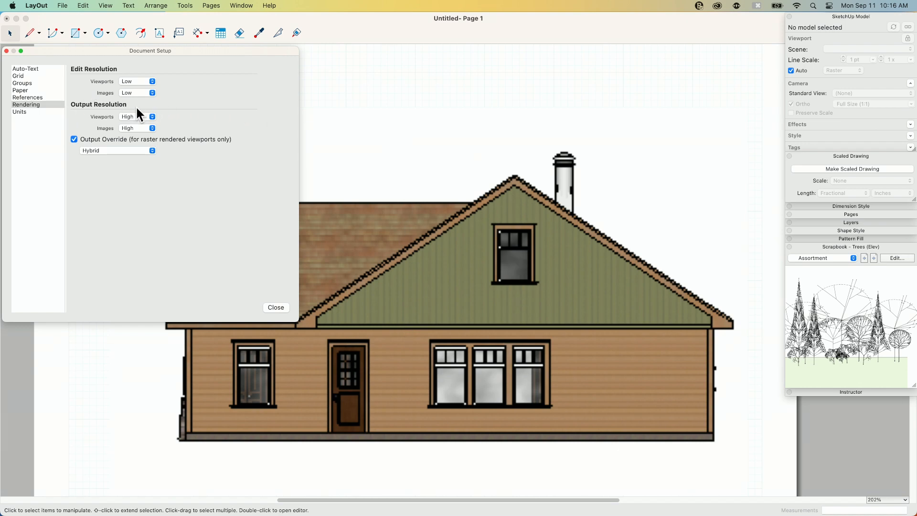
pyautogui.moveTo(138, 123)
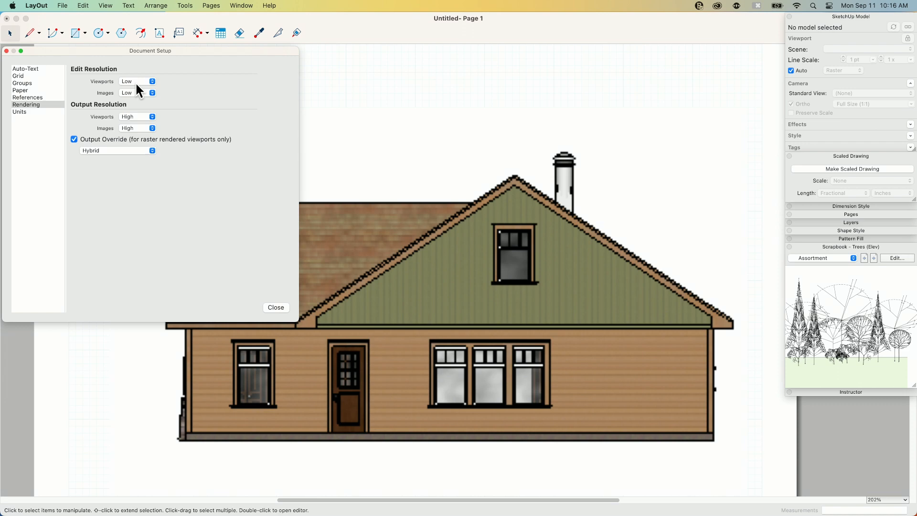
pyautogui.moveTo(155, 127)
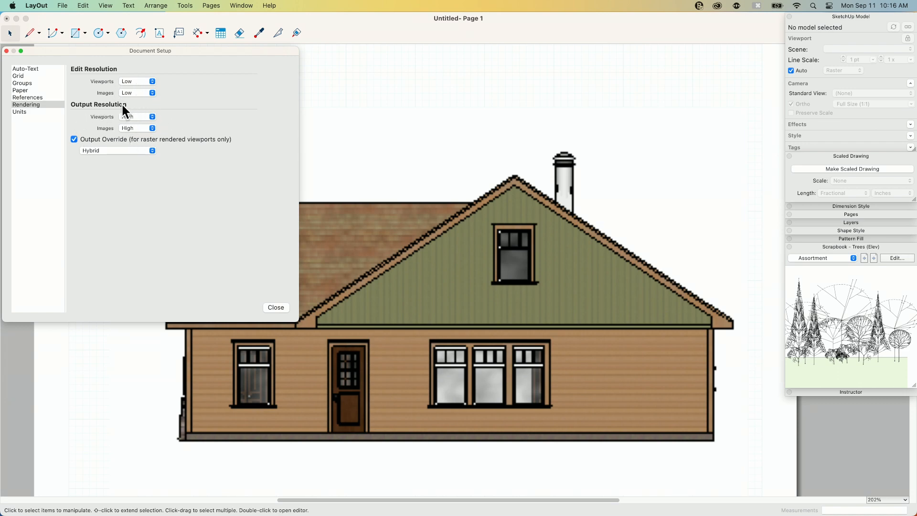
pyautogui.click(137, 116)
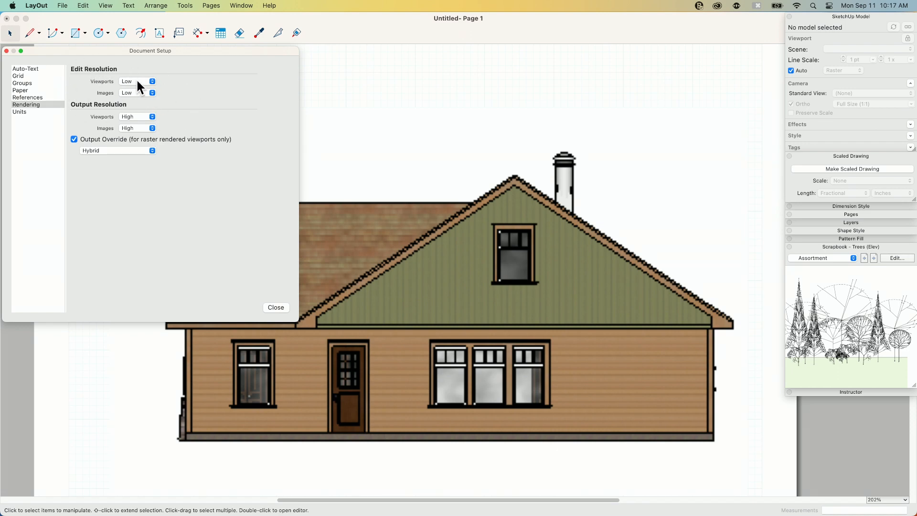
pyautogui.moveTo(123, 94)
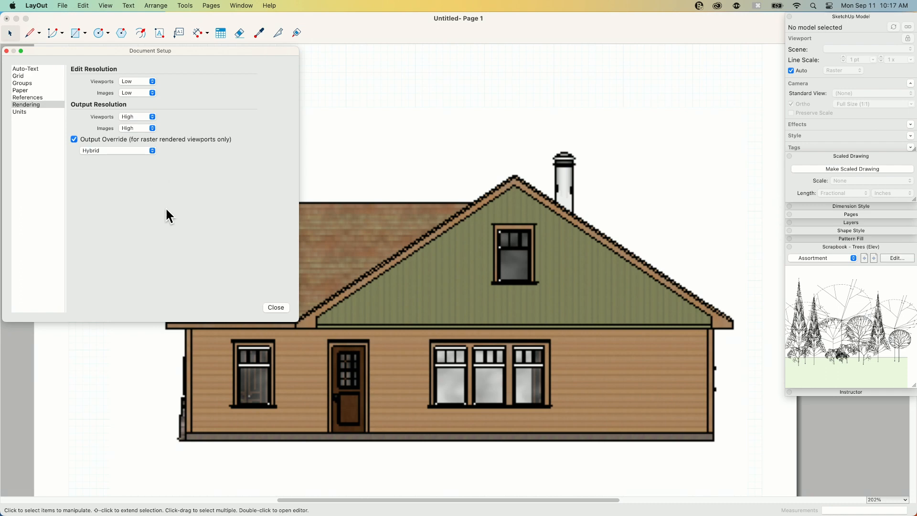
pyautogui.moveTo(163, 149)
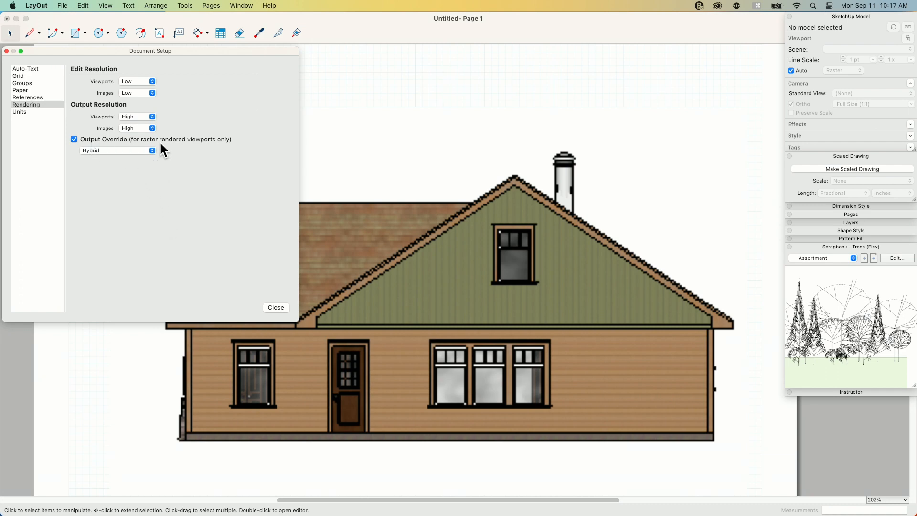
pyautogui.moveTo(291, 187)
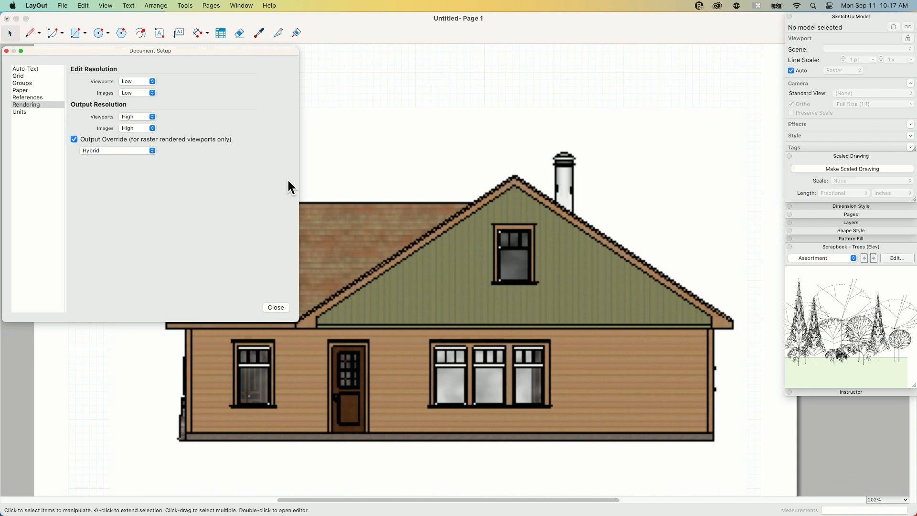
pyautogui.moveTo(436, 263)
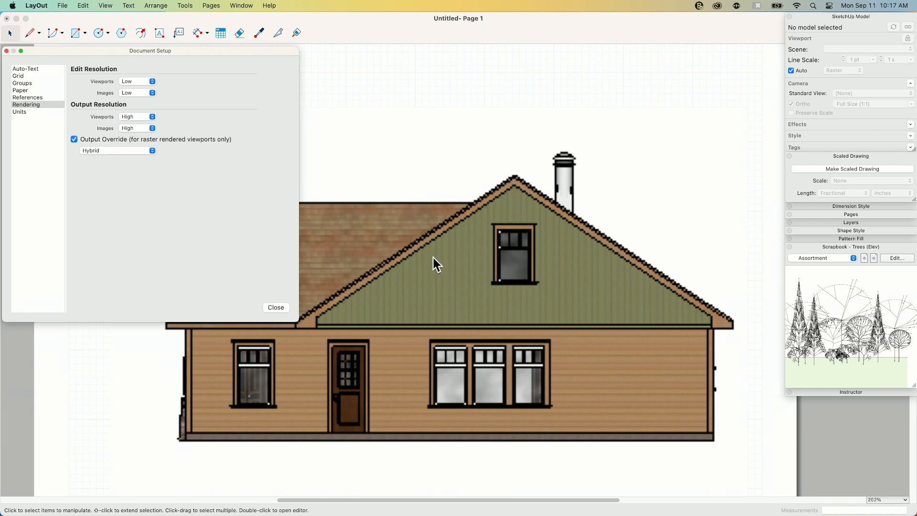
pyautogui.moveTo(171, 165)
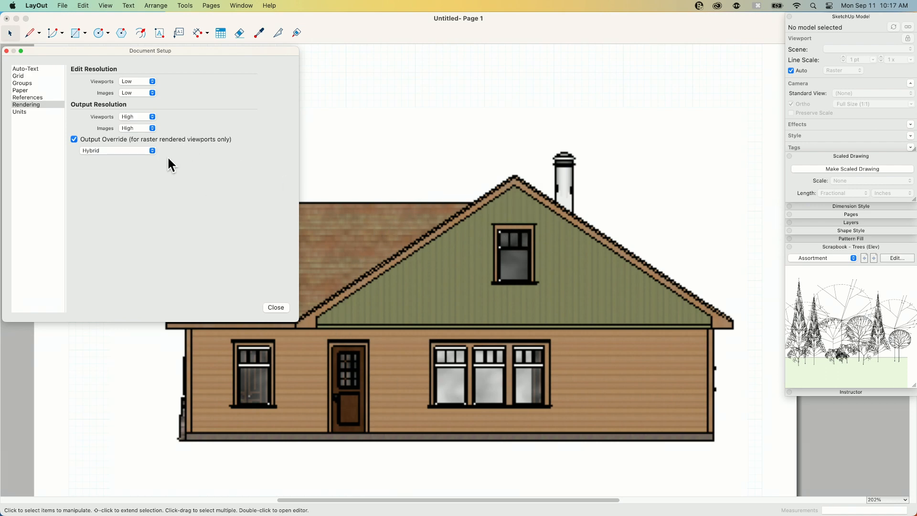
# Keep the Hybrid output override, select the house viewport and close Document Setup.
pyautogui.click(117, 150)
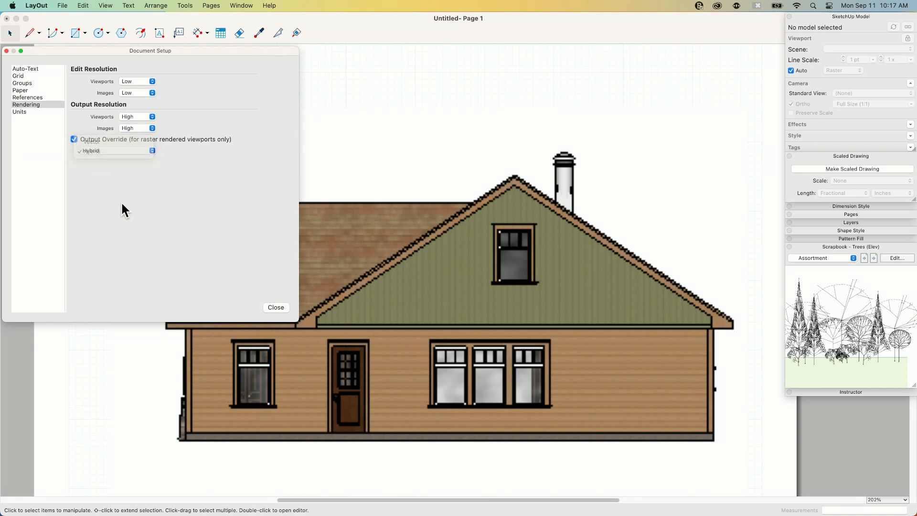
pyautogui.click(90, 150)
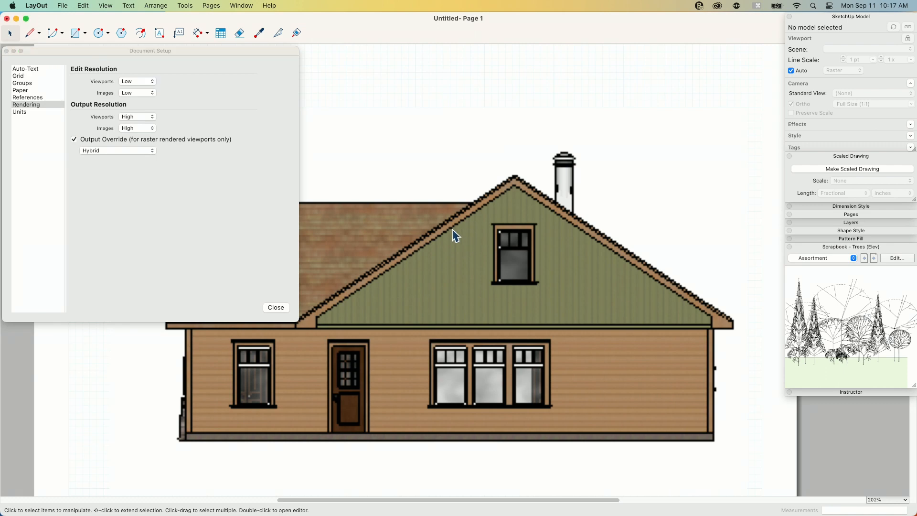
pyautogui.click(457, 234)
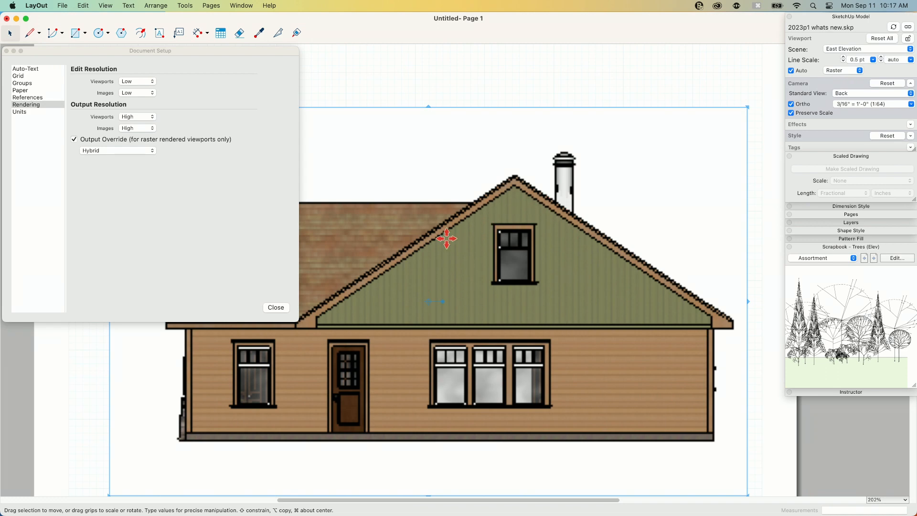
pyautogui.moveTo(548, 238)
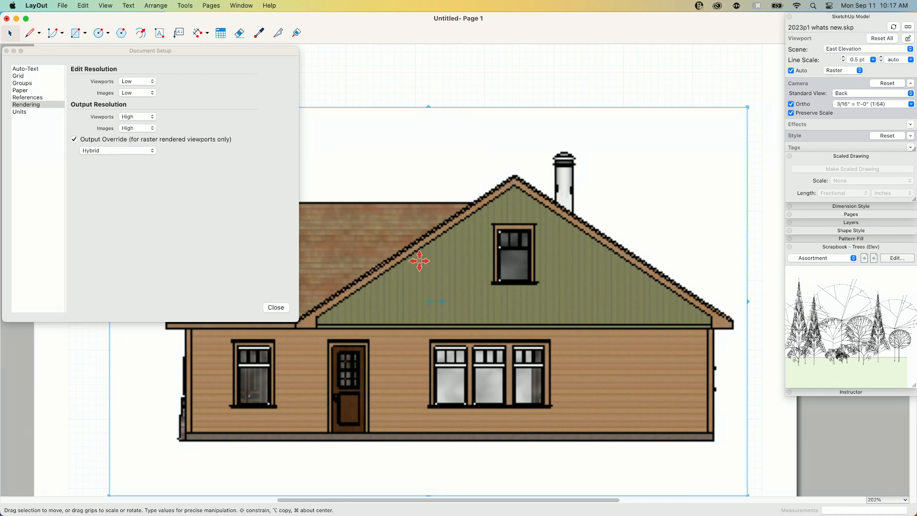
pyautogui.moveTo(479, 165)
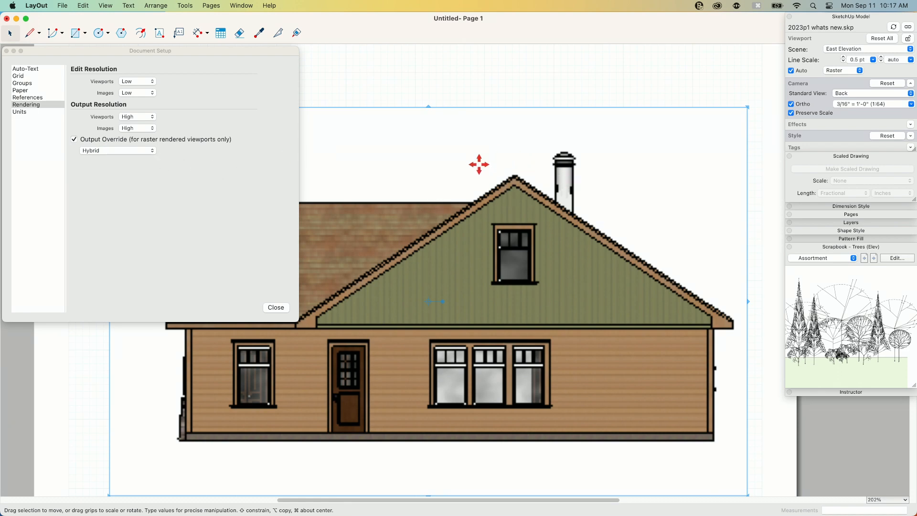
pyautogui.moveTo(710, 157)
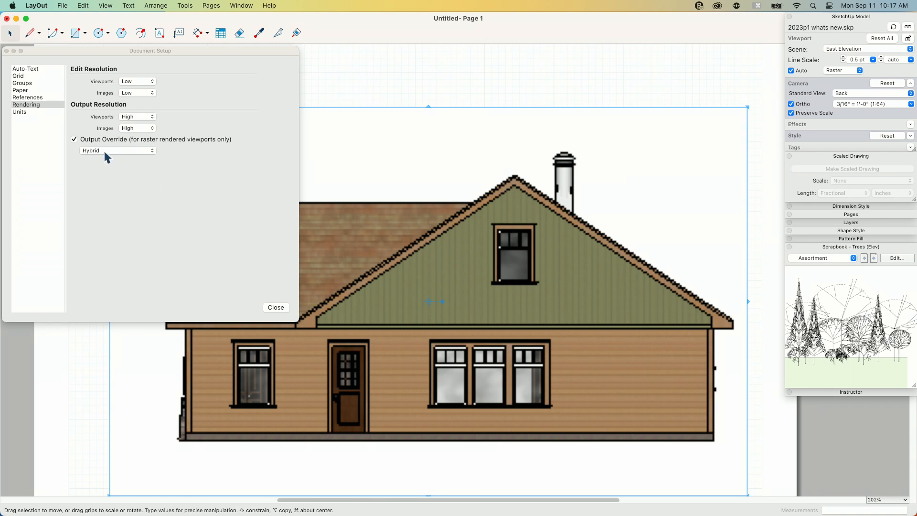
pyautogui.moveTo(234, 181)
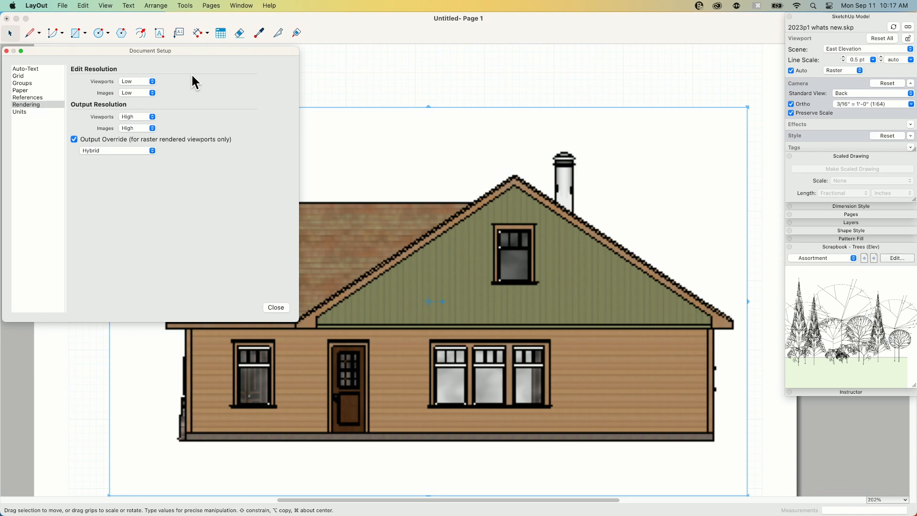
pyautogui.moveTo(97, 200)
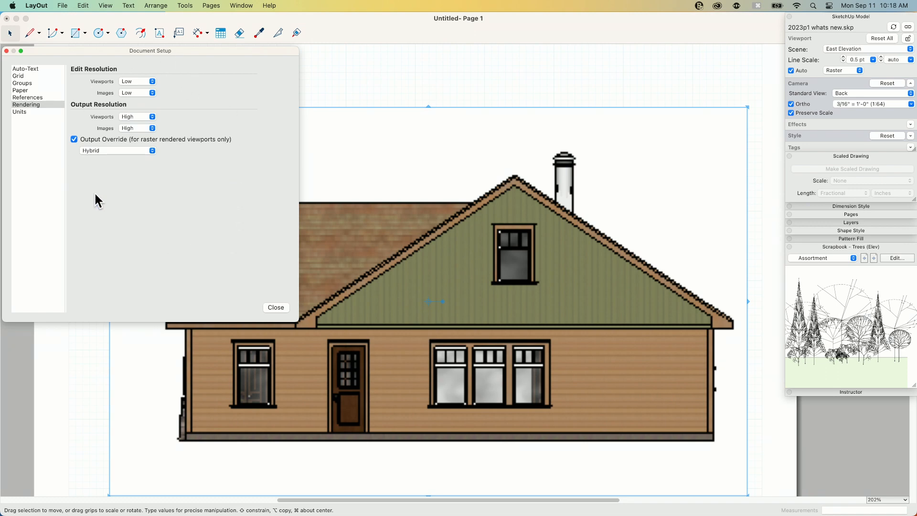
pyautogui.moveTo(532, 322)
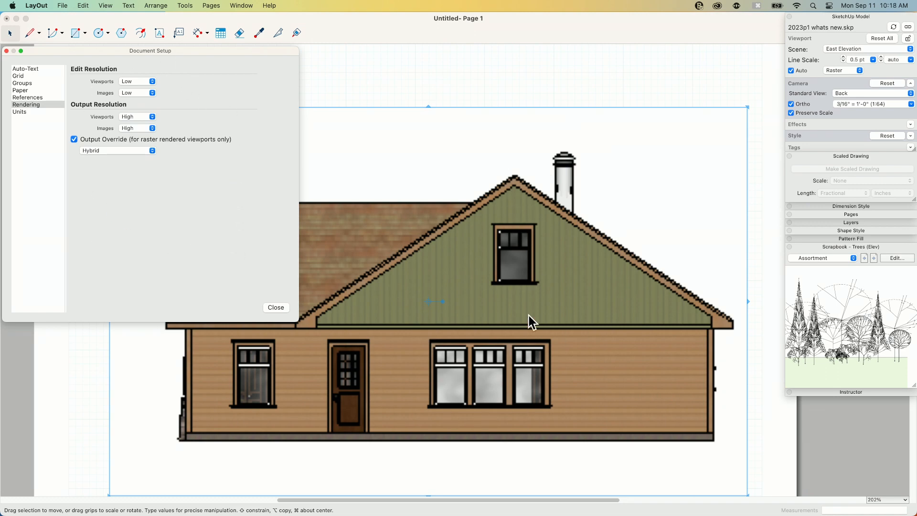
pyautogui.moveTo(403, 234)
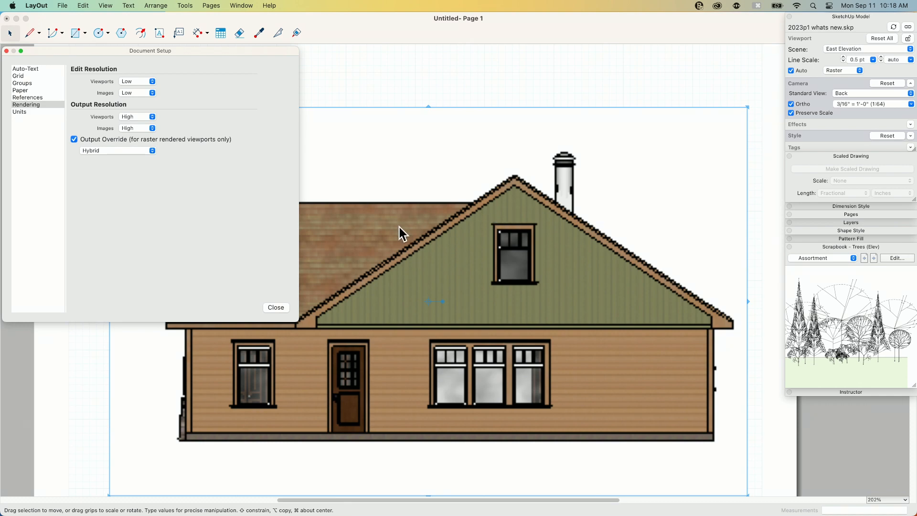
pyautogui.moveTo(114, 160)
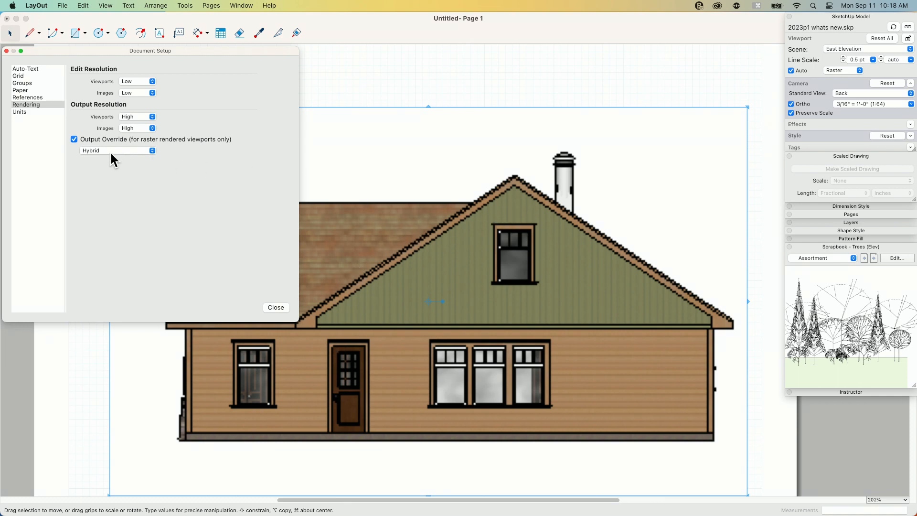
pyautogui.moveTo(107, 165)
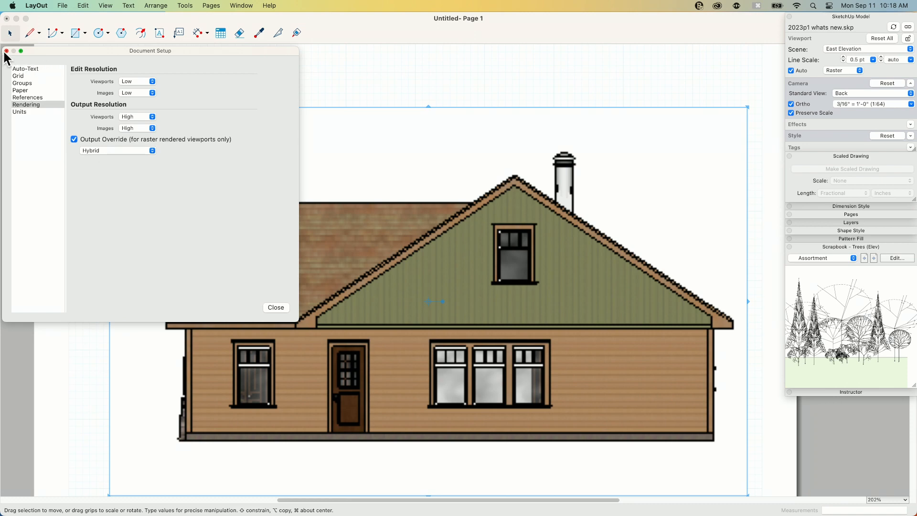
pyautogui.click(275, 307)
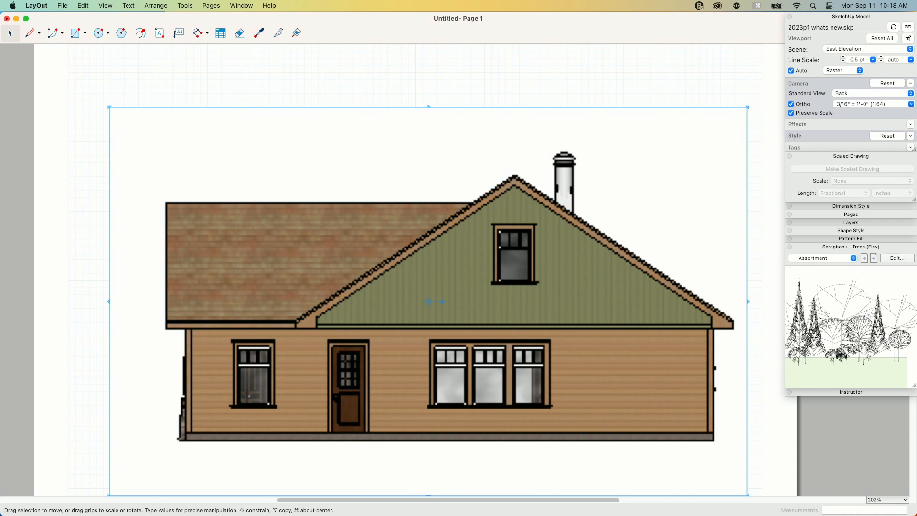
pyautogui.moveTo(586, 327)
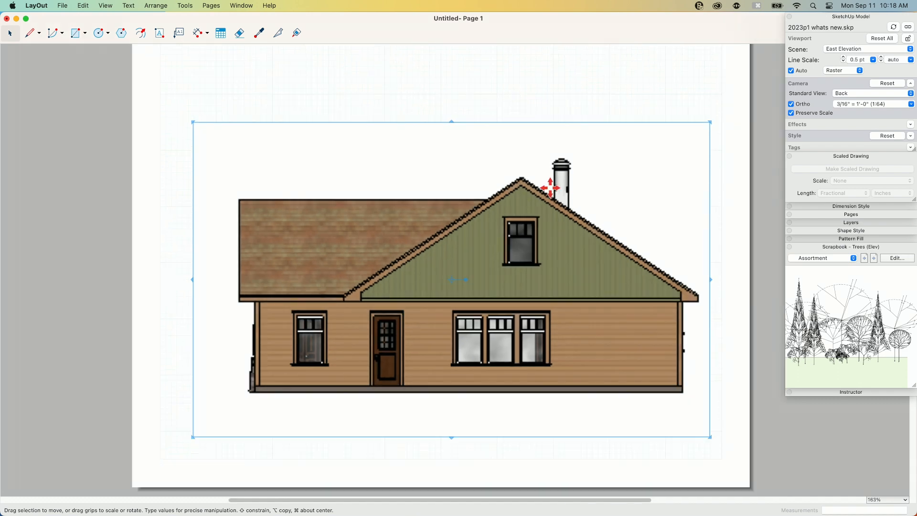
# Switch the scrapbook tray to the TB-Elegant title-block collection.
pyautogui.click(825, 258)
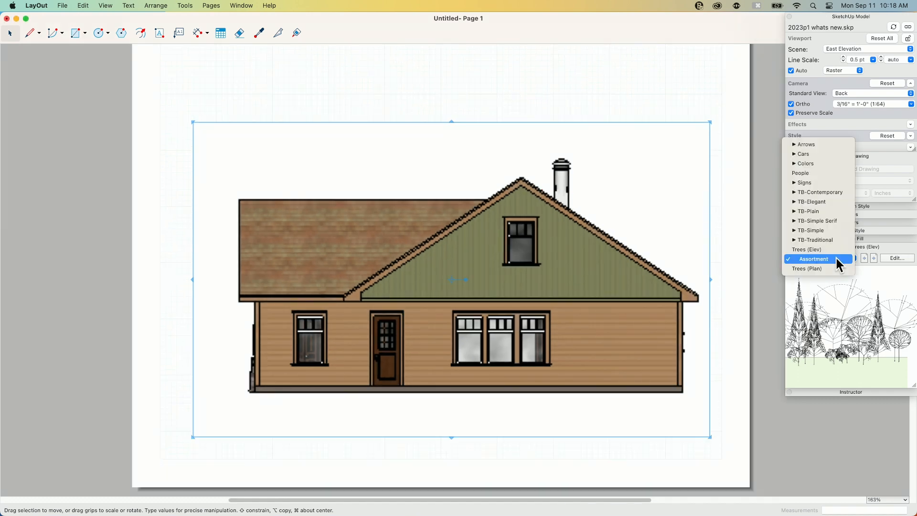
pyautogui.moveTo(837, 201)
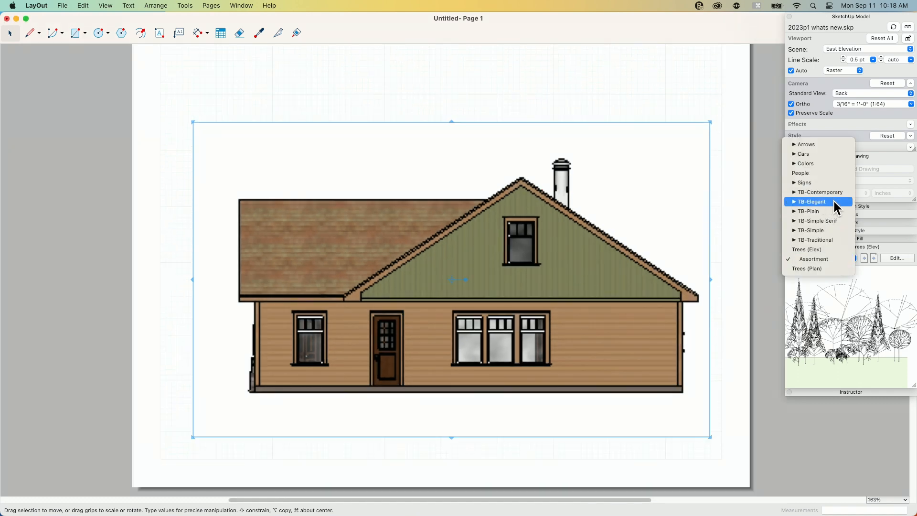
pyautogui.click(812, 202)
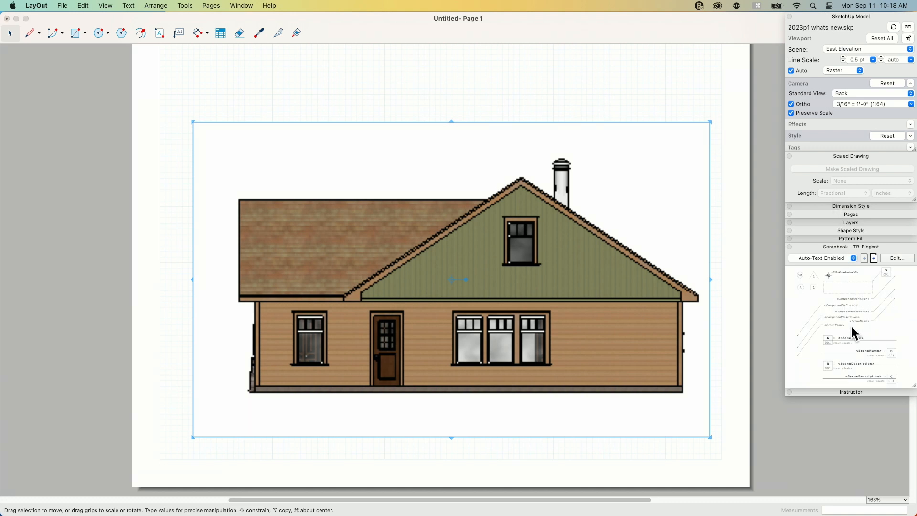
pyautogui.moveTo(782, 330)
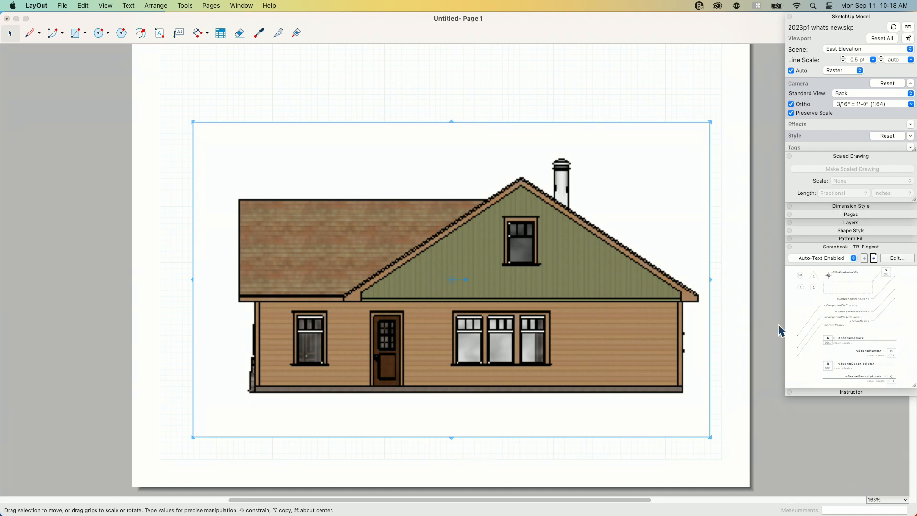
pyautogui.moveTo(835, 312)
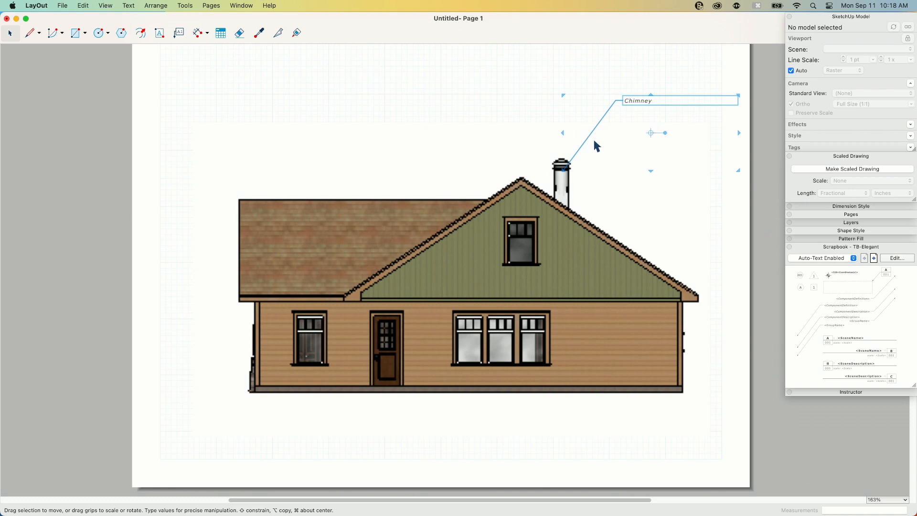
pyautogui.moveTo(332, 69)
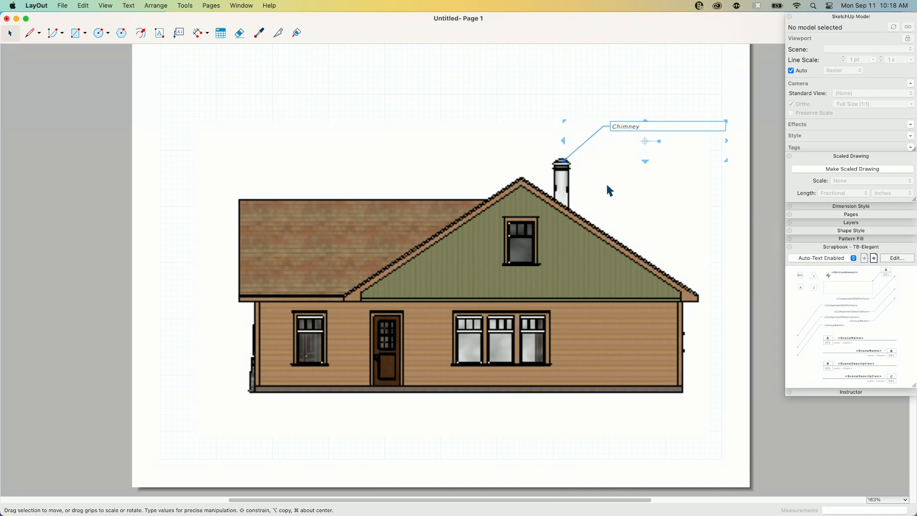
pyautogui.moveTo(791, 181)
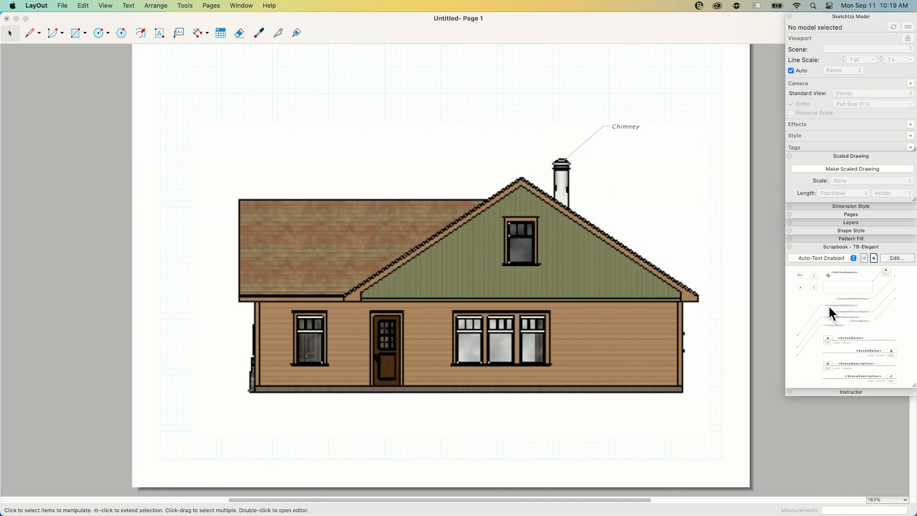
pyautogui.moveTo(871, 361)
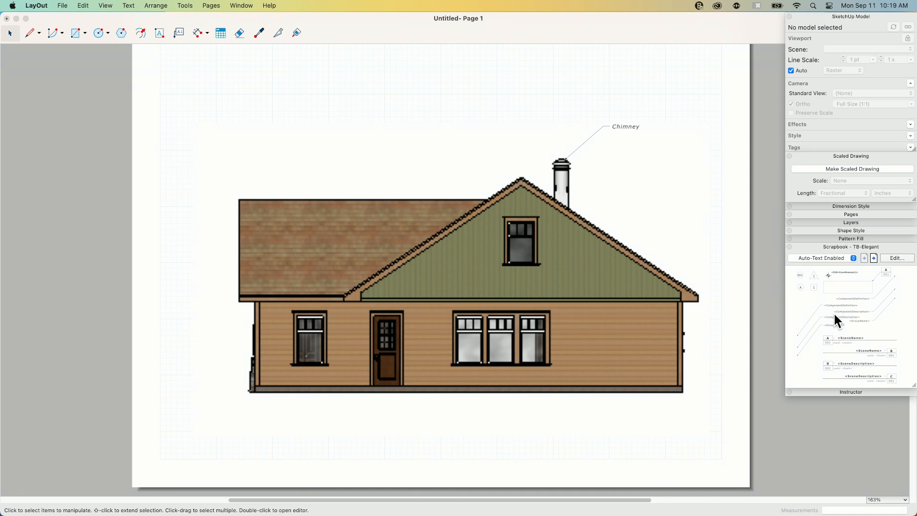
pyautogui.moveTo(841, 315)
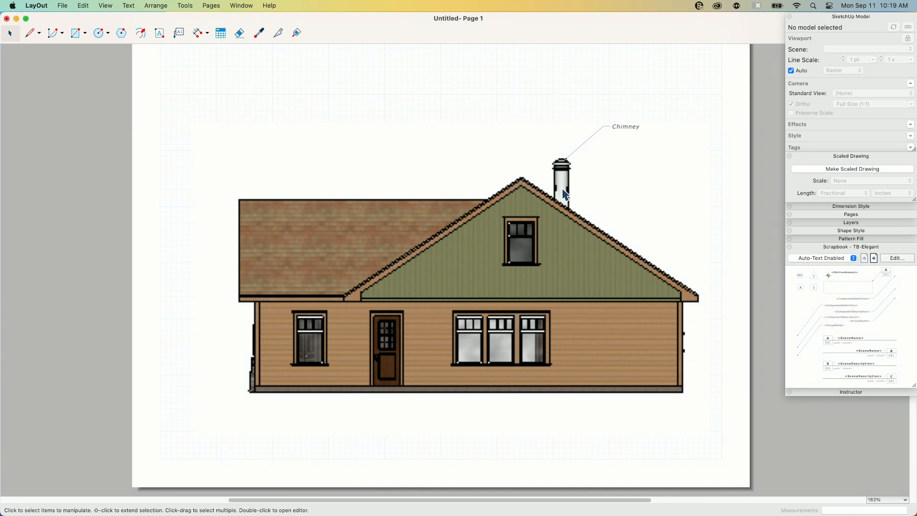
pyautogui.moveTo(586, 141)
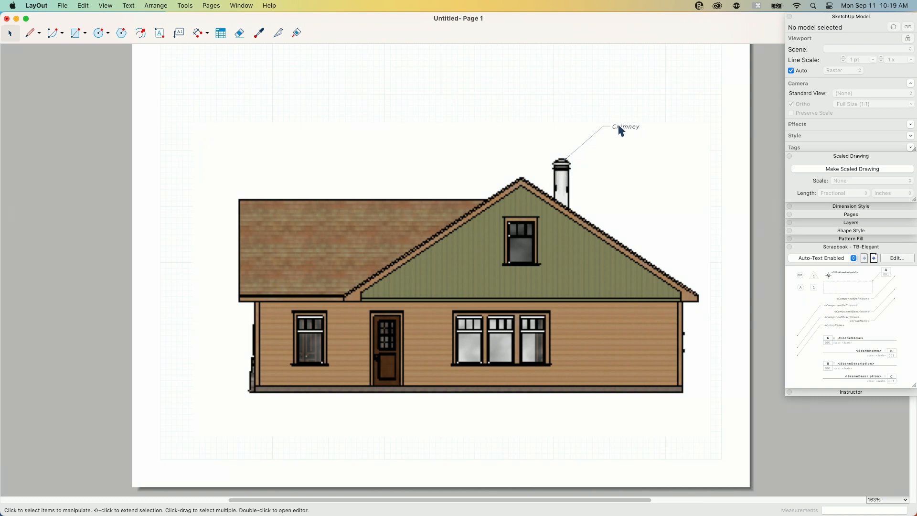
pyautogui.moveTo(831, 344)
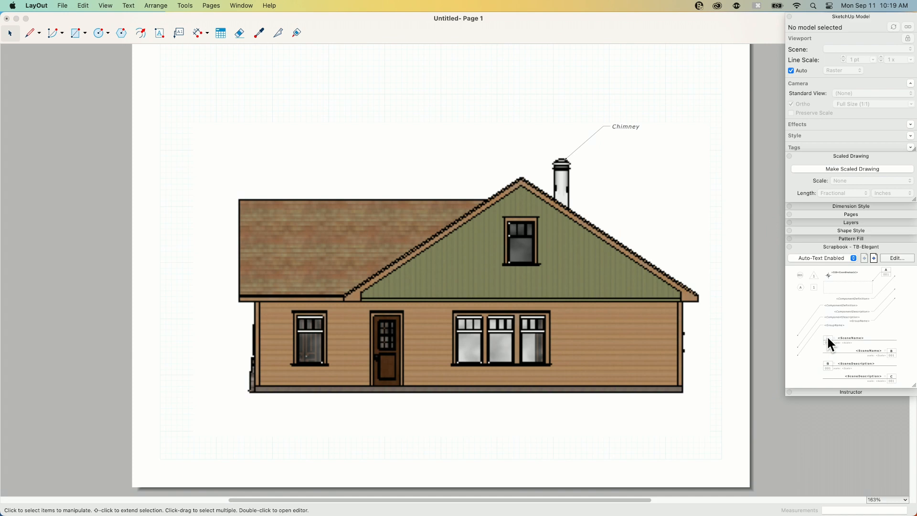
# Select the house elevation drawing, then switch the scrapbook to elevation trees.
pyautogui.click(458, 279)
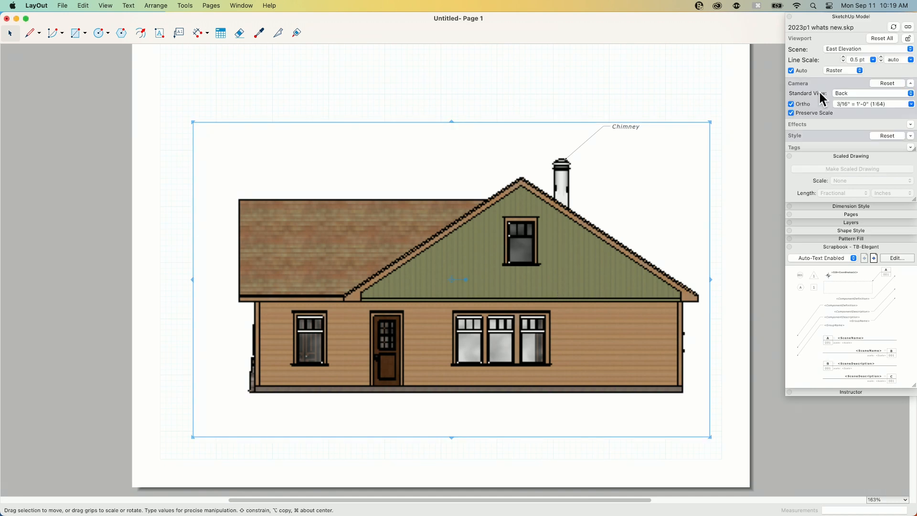
pyautogui.moveTo(833, 56)
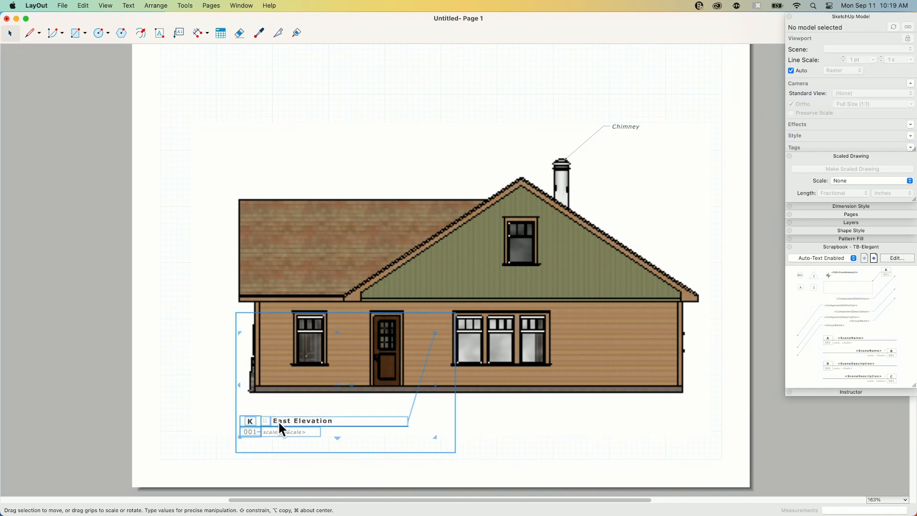
pyautogui.moveTo(304, 421)
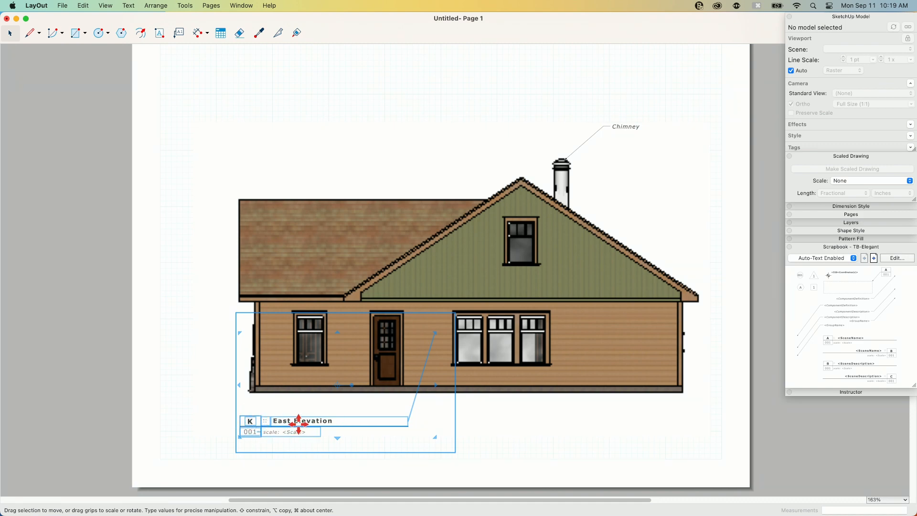
pyautogui.moveTo(345, 468)
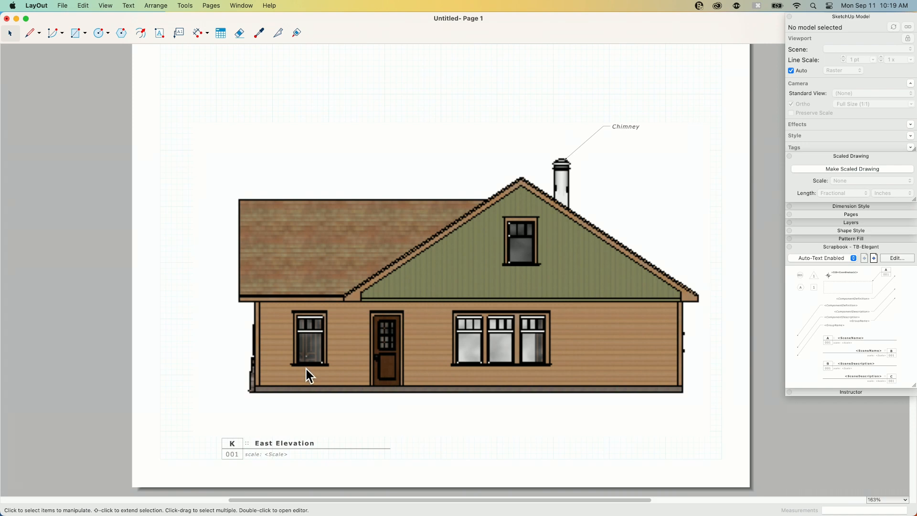
pyautogui.moveTo(450, 304)
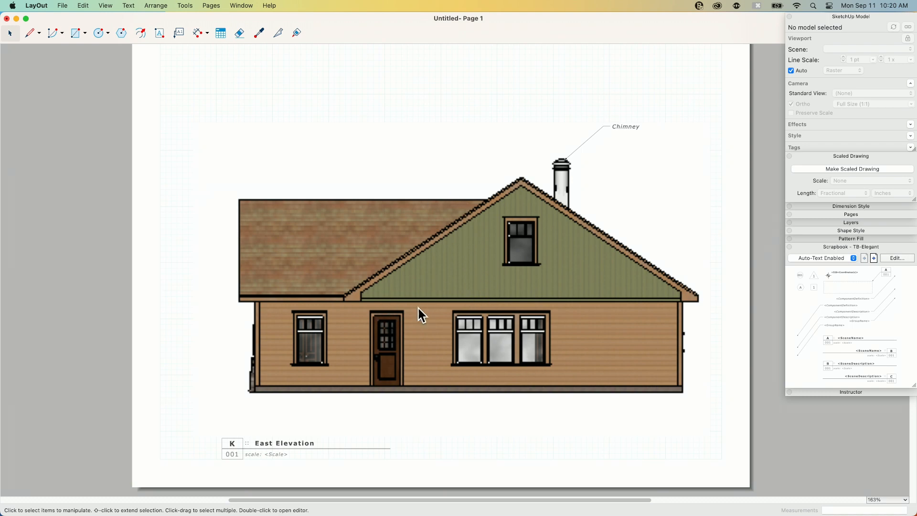
pyautogui.moveTo(369, 281)
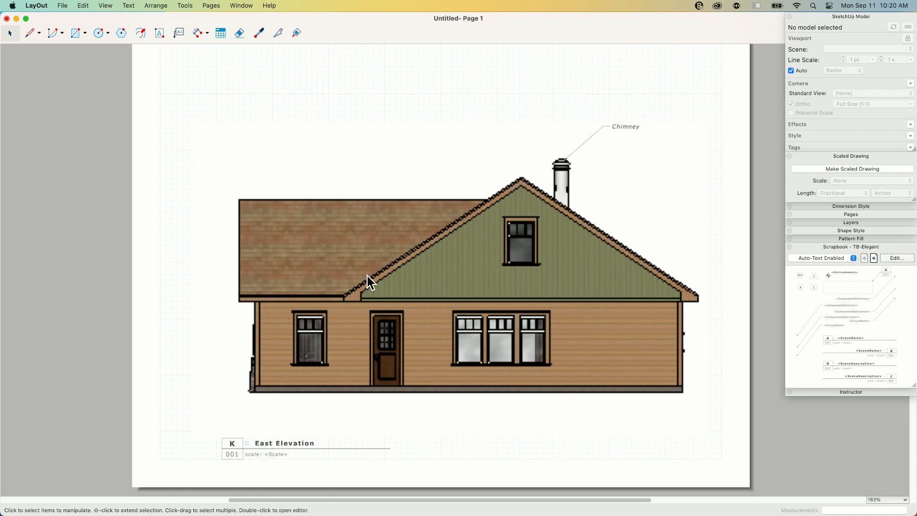
pyautogui.moveTo(212, 318)
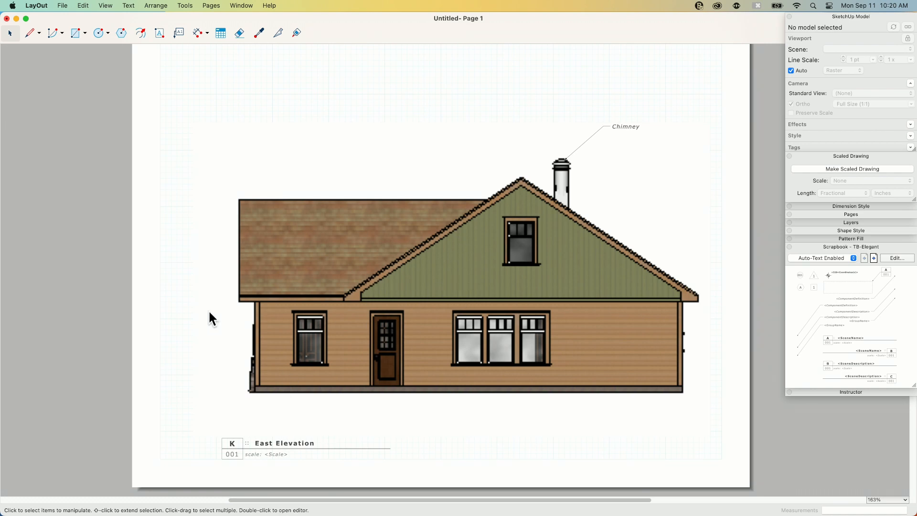
pyautogui.moveTo(348, 239)
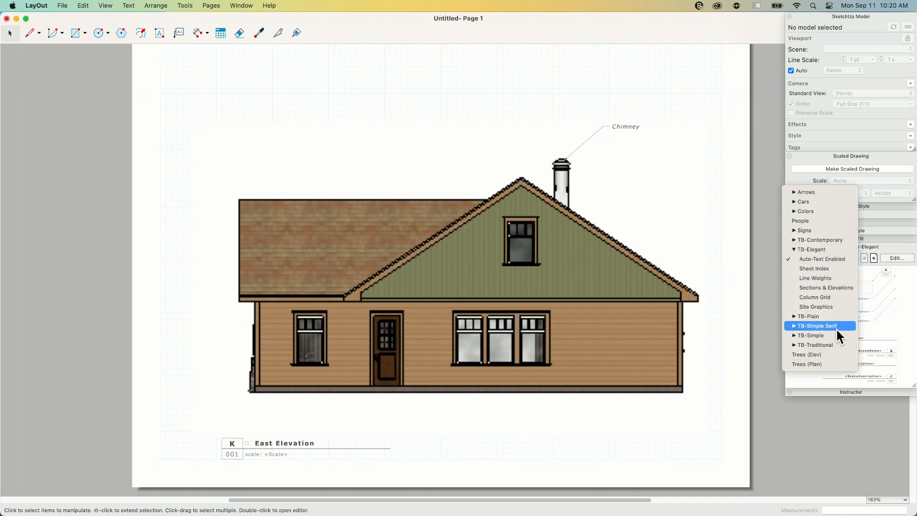
pyautogui.click(807, 354)
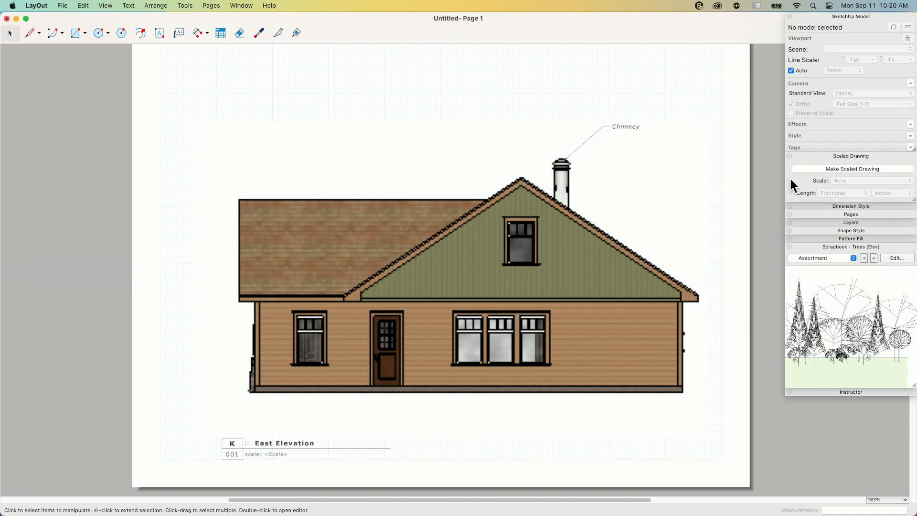
pyautogui.moveTo(874, 163)
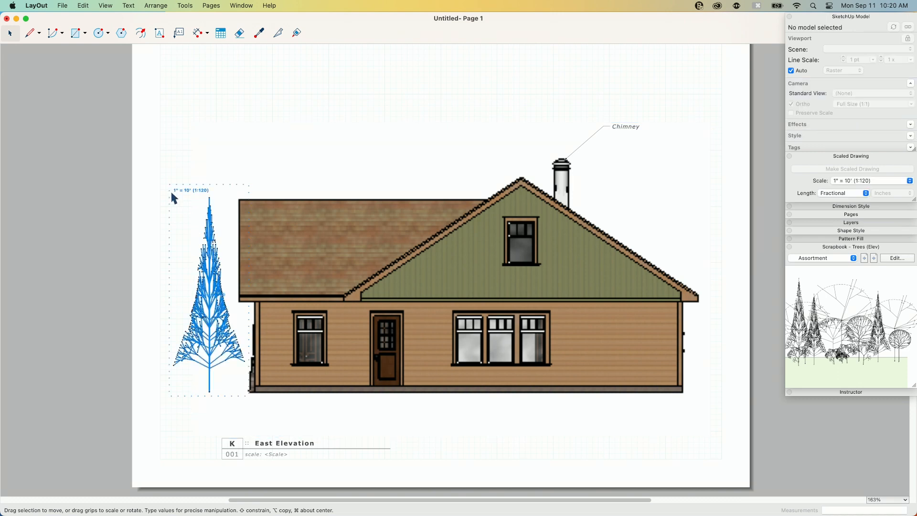
pyautogui.moveTo(194, 198)
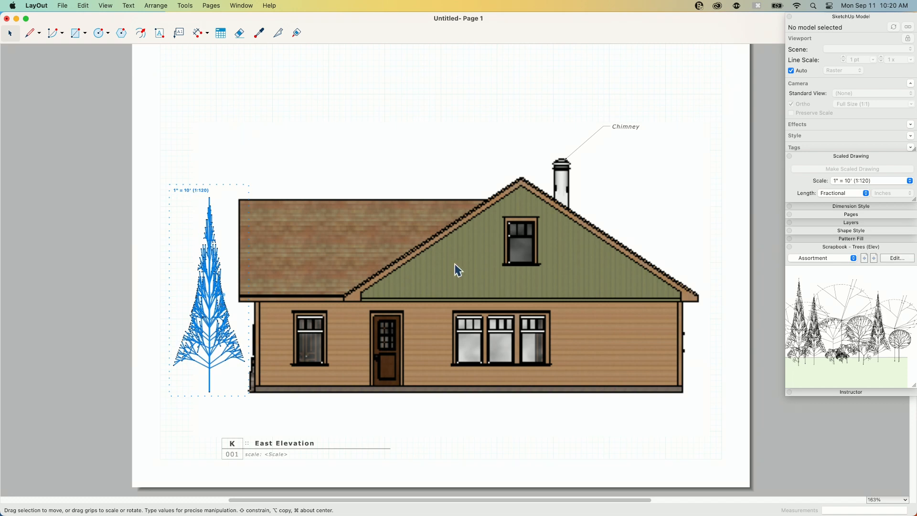
pyautogui.moveTo(378, 287)
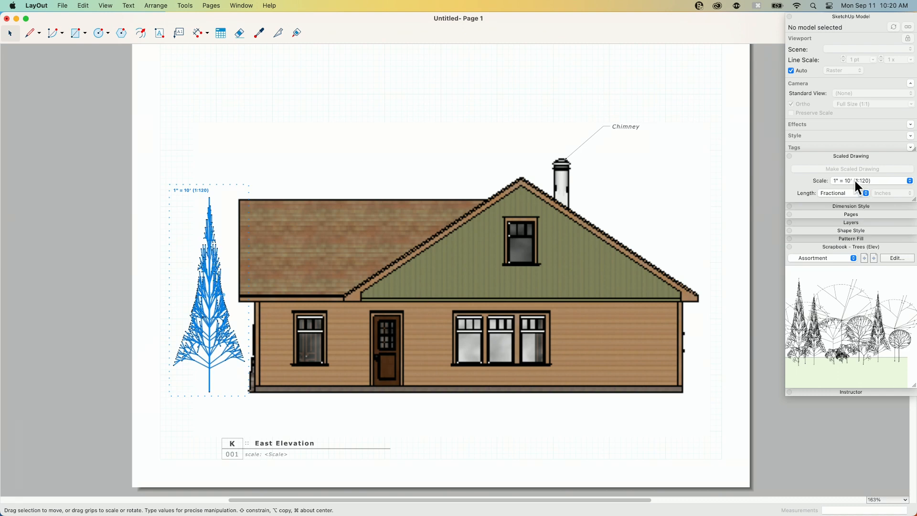
# Set the tree to 3/16" = 1'-0" scale and stand it against the house's left wall.
pyautogui.click(871, 181)
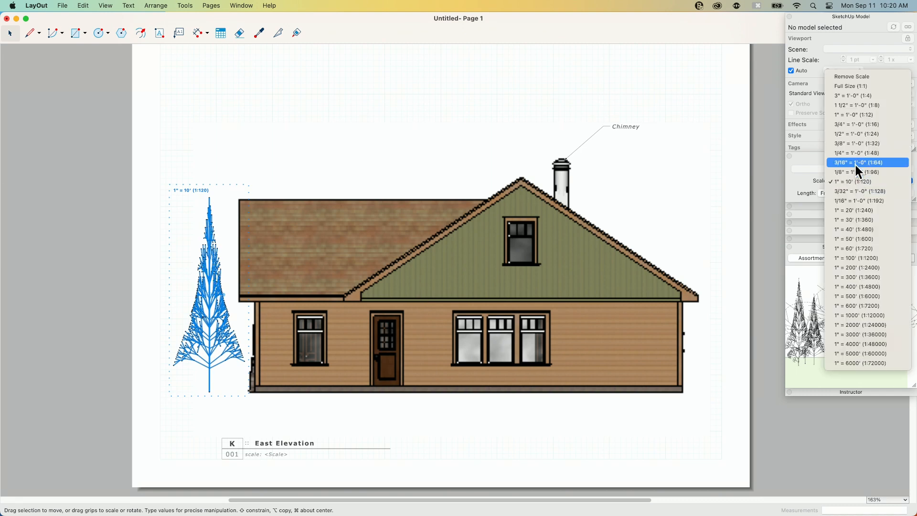
pyautogui.click(857, 162)
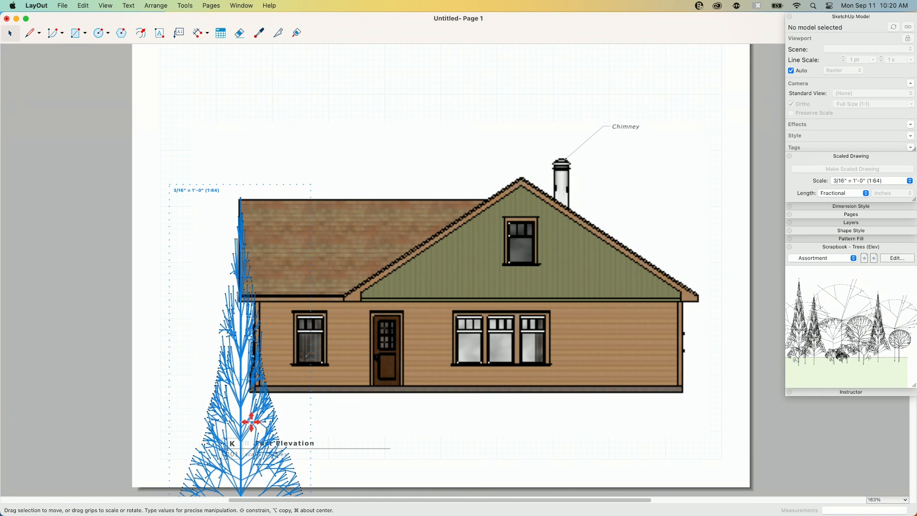
pyautogui.moveTo(250, 421); pyautogui.dragTo(205, 250)
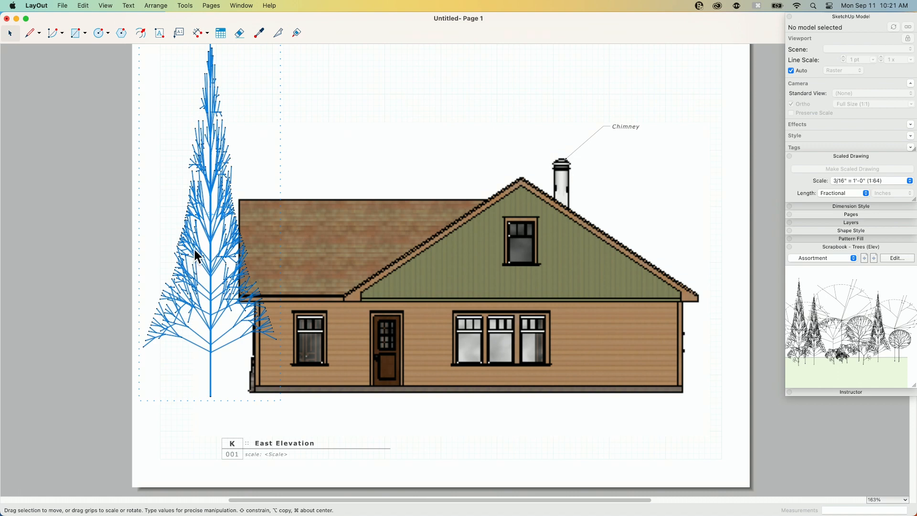
pyautogui.scroll(-3)
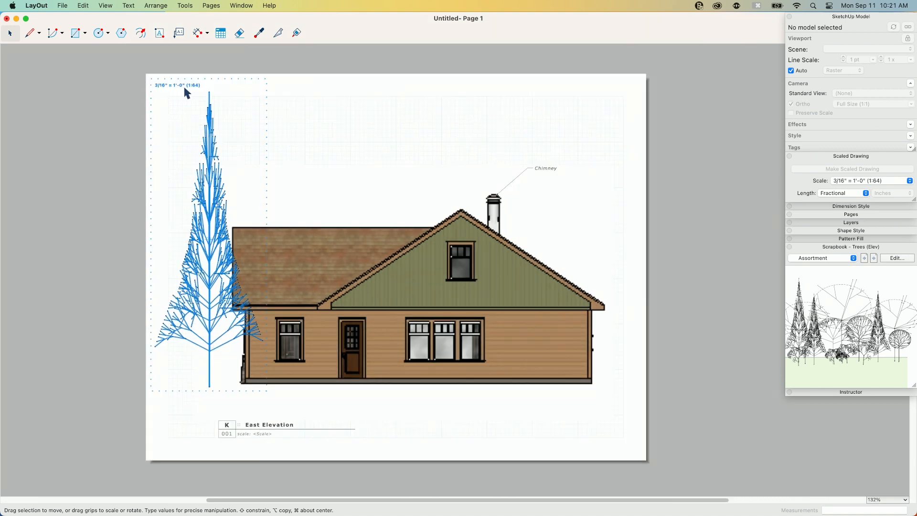
pyautogui.moveTo(264, 320)
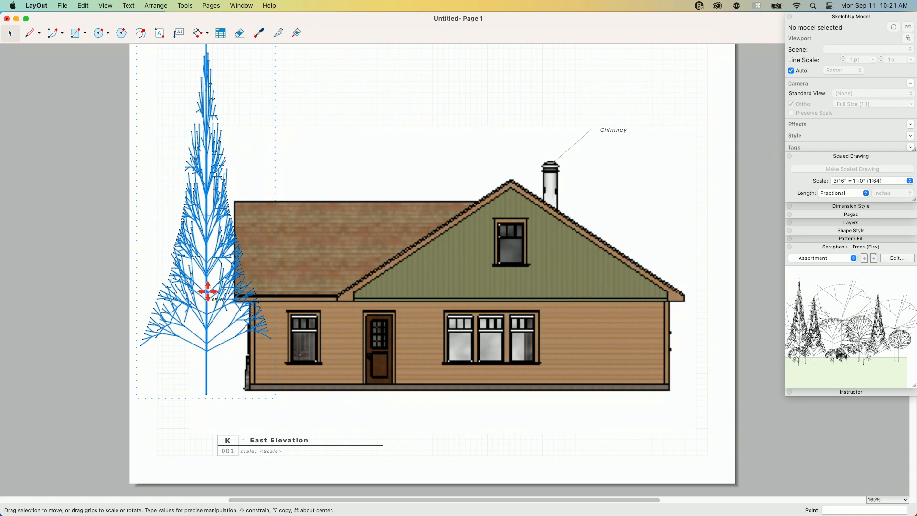
pyautogui.moveTo(207, 293); pyautogui.dragTo(220, 248)
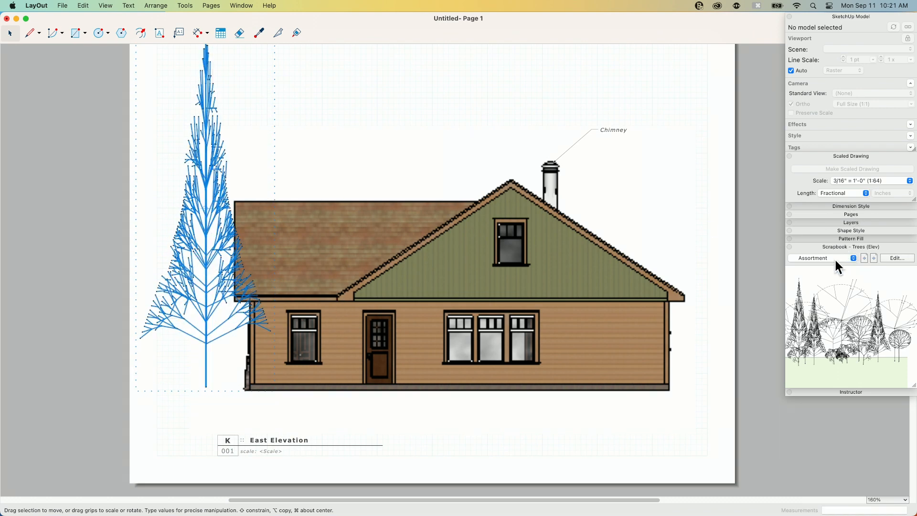
# Place a Sub Compact car from the Cars scrapbook at the house's right end at 3/16" = 1'-0" scale.
pyautogui.click(819, 258)
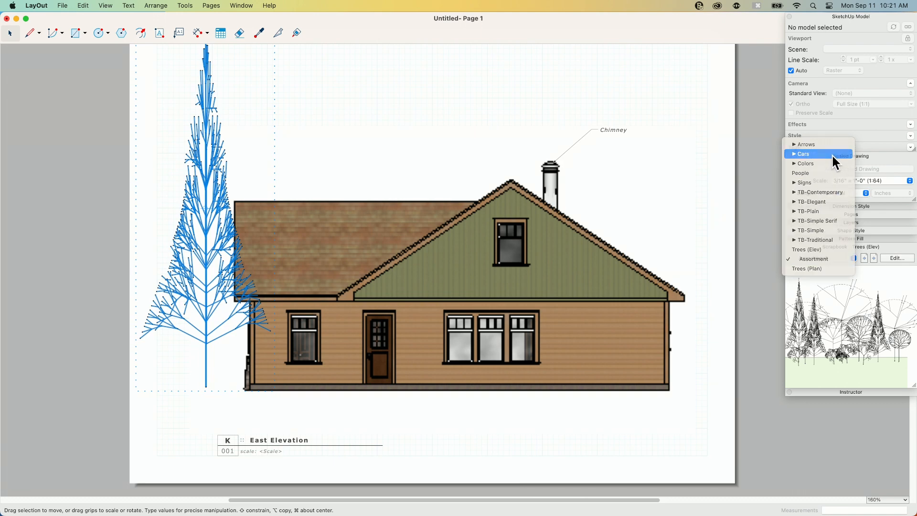
pyautogui.click(803, 153)
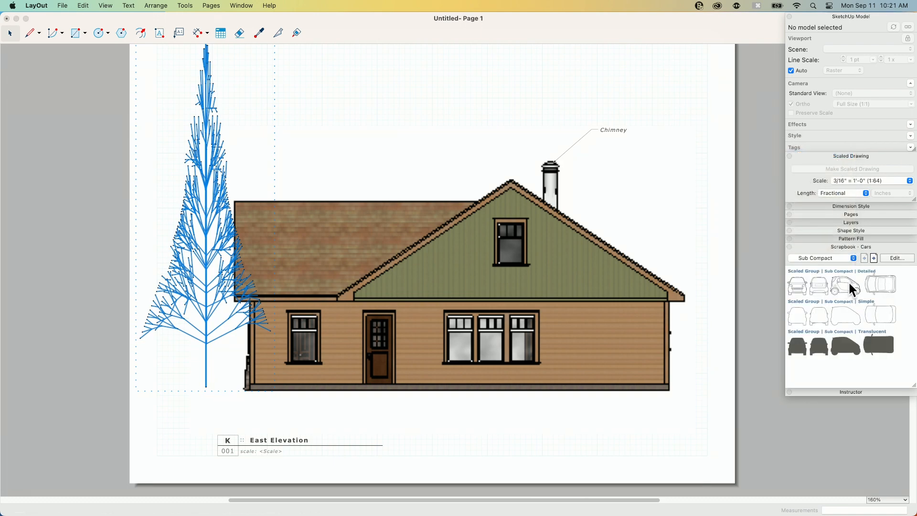
pyautogui.moveTo(845, 285); pyautogui.dragTo(538, 366)
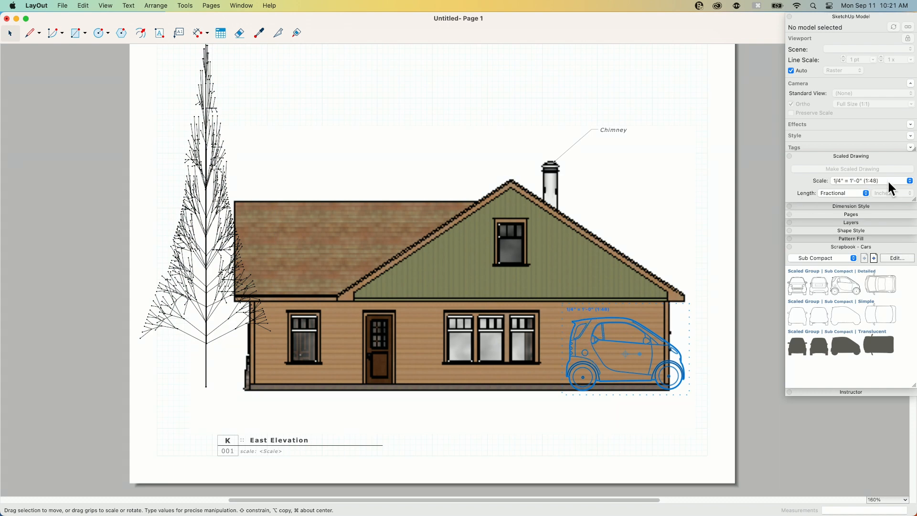
pyautogui.click(871, 180)
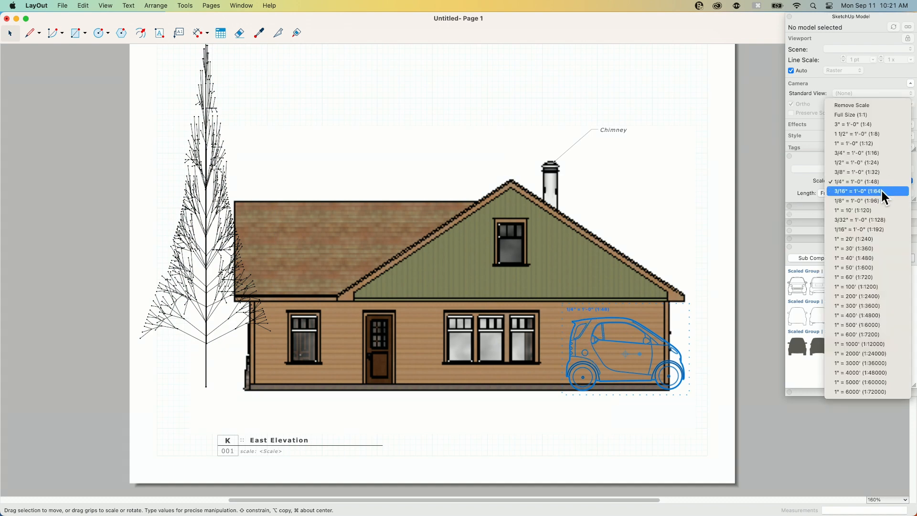
pyautogui.click(857, 192)
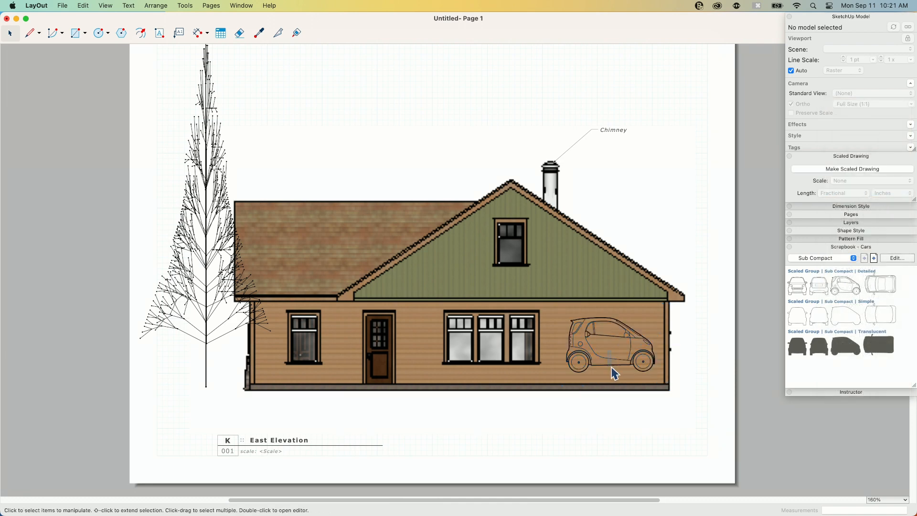
pyautogui.click(615, 357)
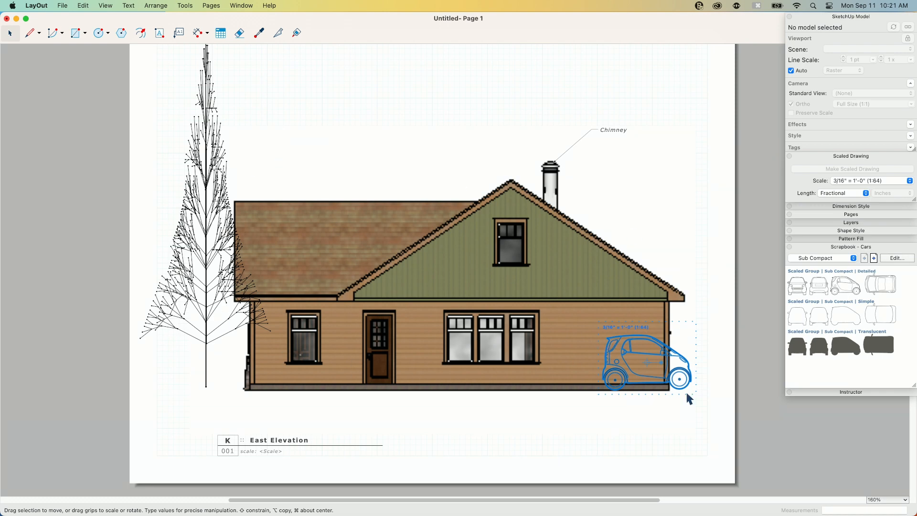
pyautogui.moveTo(254, 138)
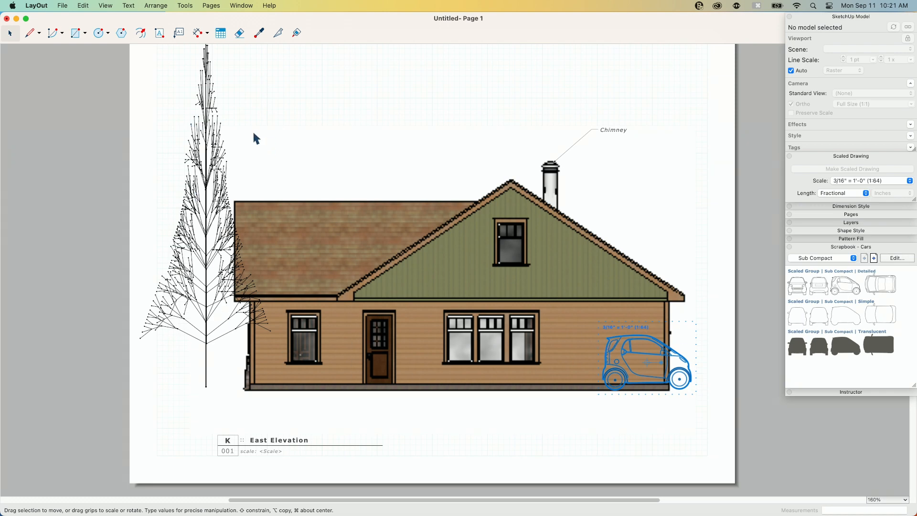
pyautogui.moveTo(841, 295)
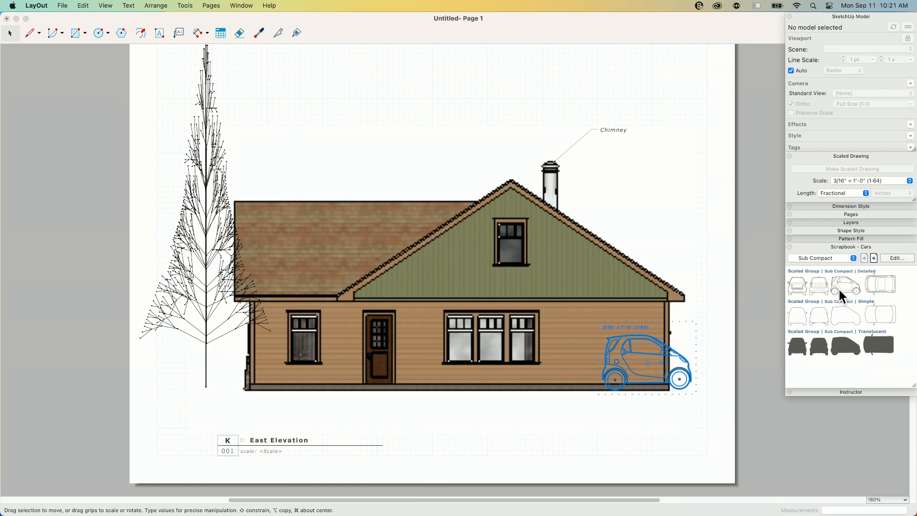
pyautogui.moveTo(837, 345)
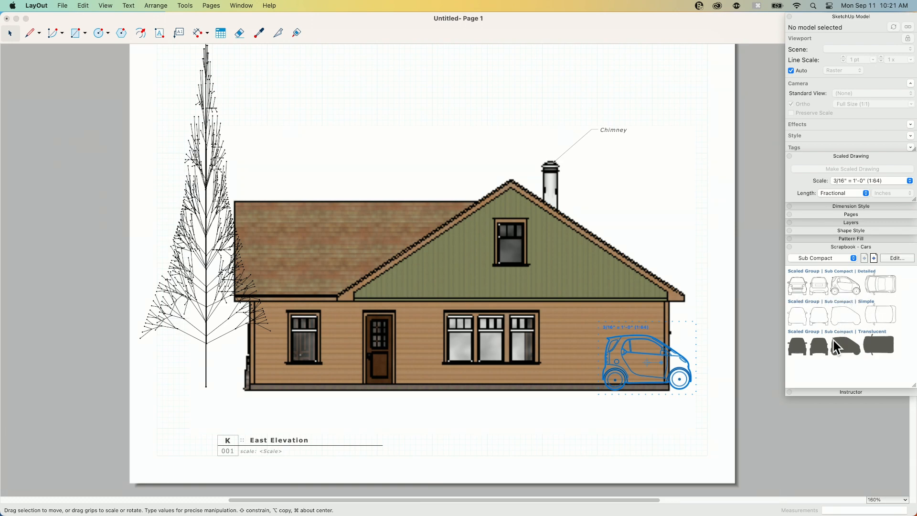